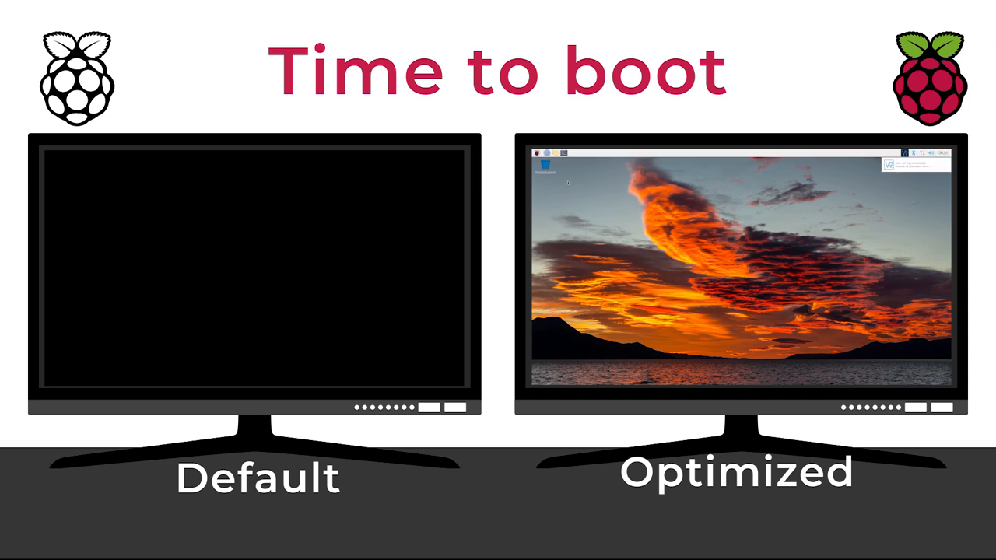
# Scroll the 64-bit OS post down to the Pi model and architecture width table.
pyautogui.click(536, 151)
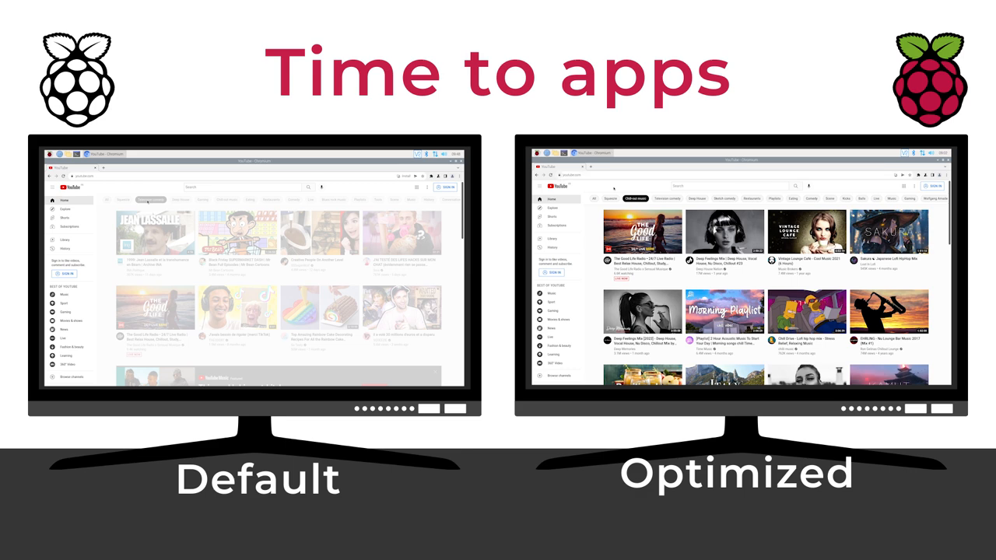
pyautogui.click(151, 199)
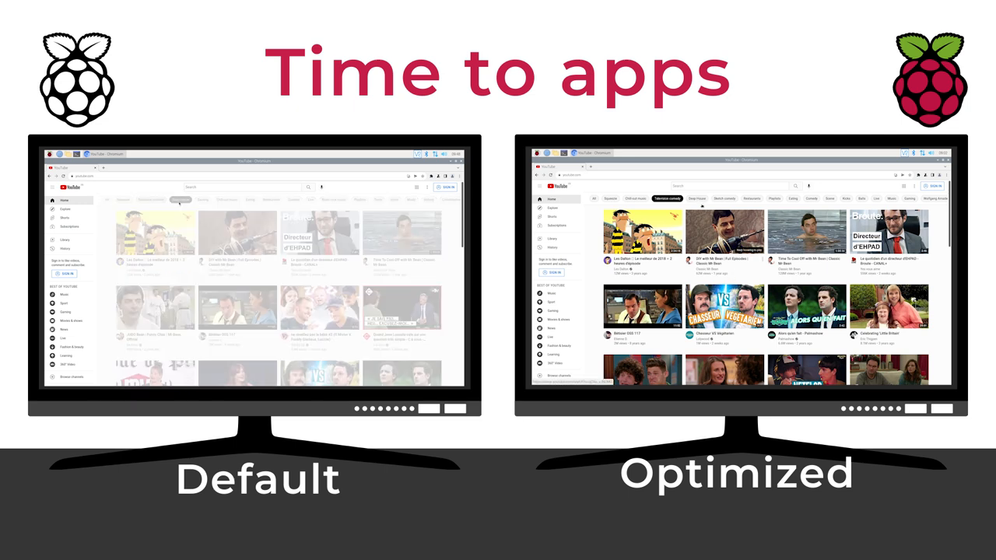
pyautogui.click(180, 199)
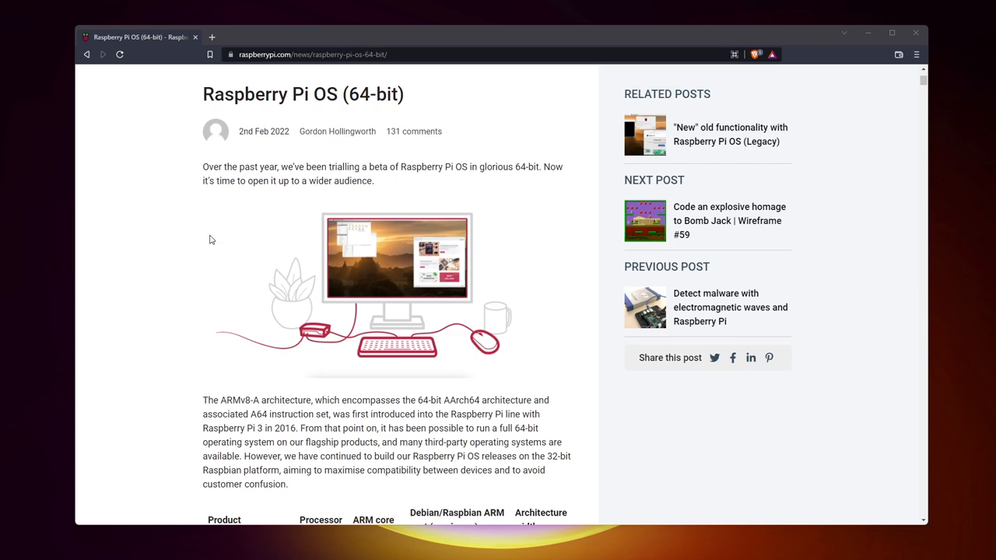
pyautogui.scroll(-3)
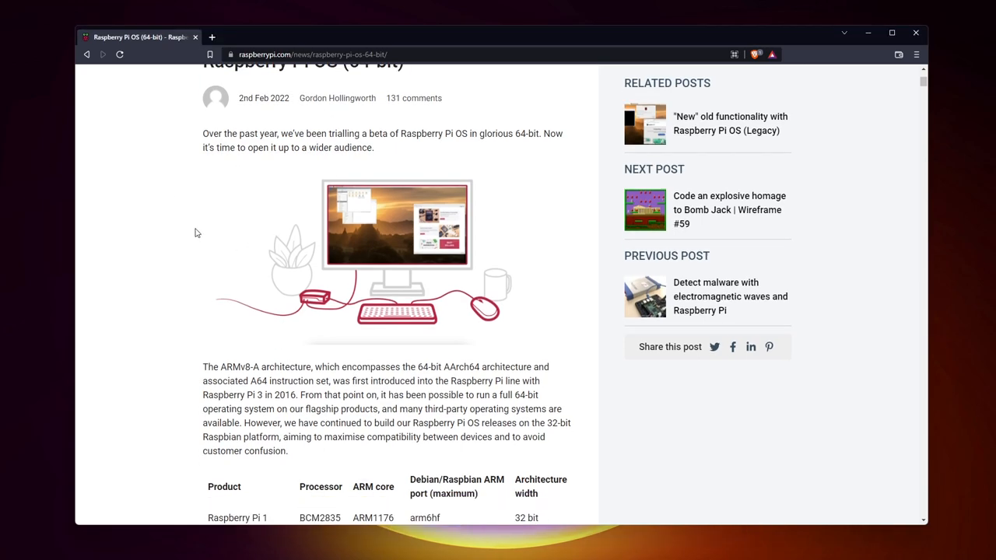
pyautogui.scroll(-3)
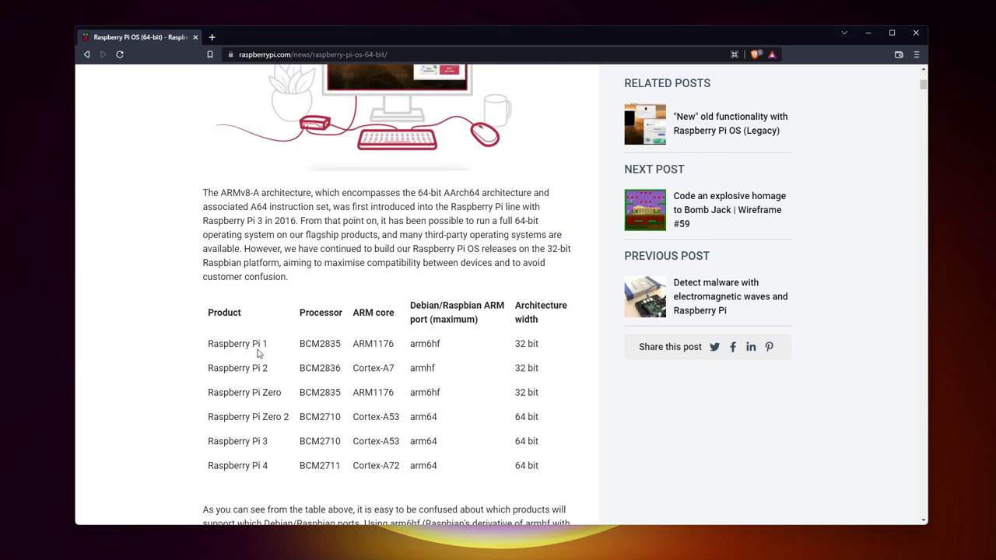
pyautogui.moveTo(284, 440)
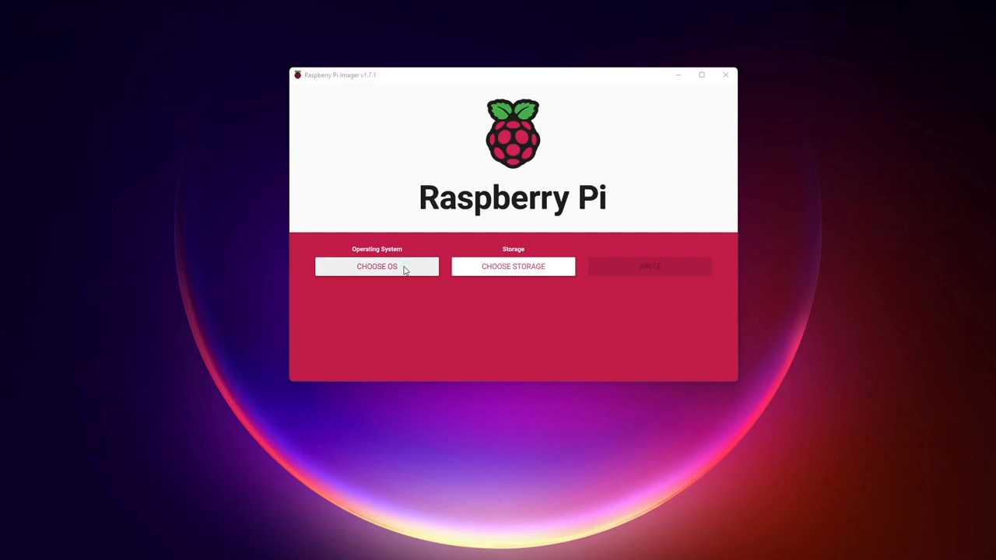
# Open CHOOSE OS, enter Raspberry Pi OS (other), and scroll to the 64-bit images.
pyautogui.click(376, 266)
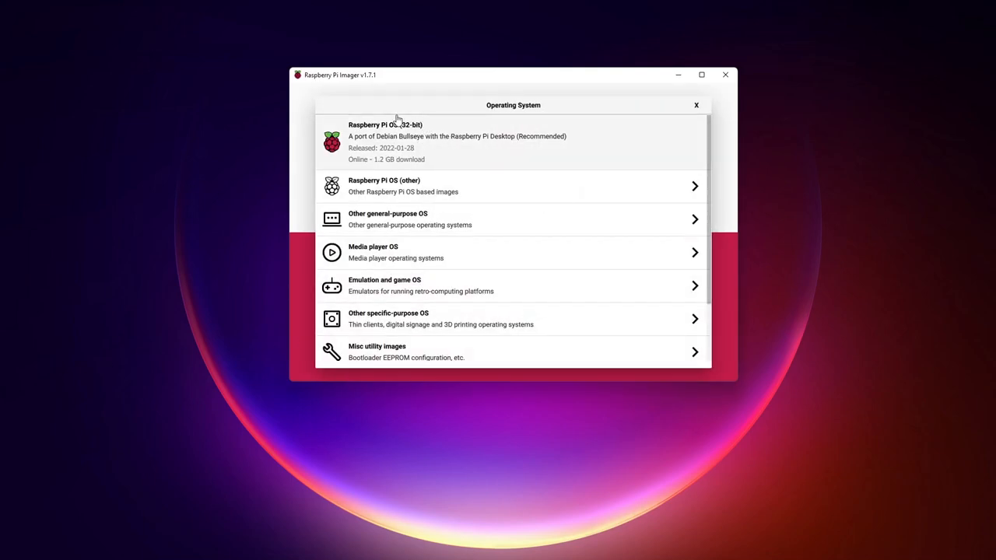
pyautogui.moveTo(403, 192)
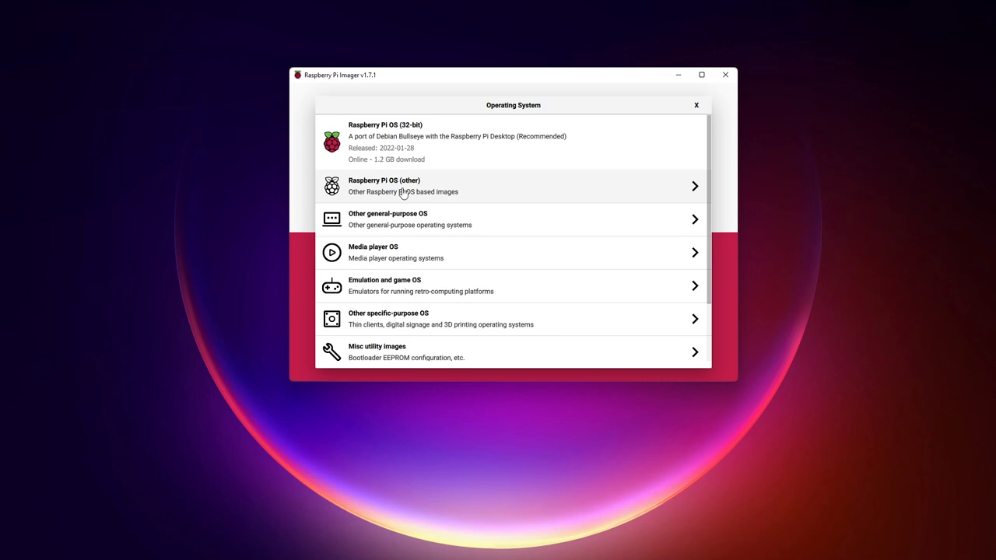
pyautogui.click(513, 186)
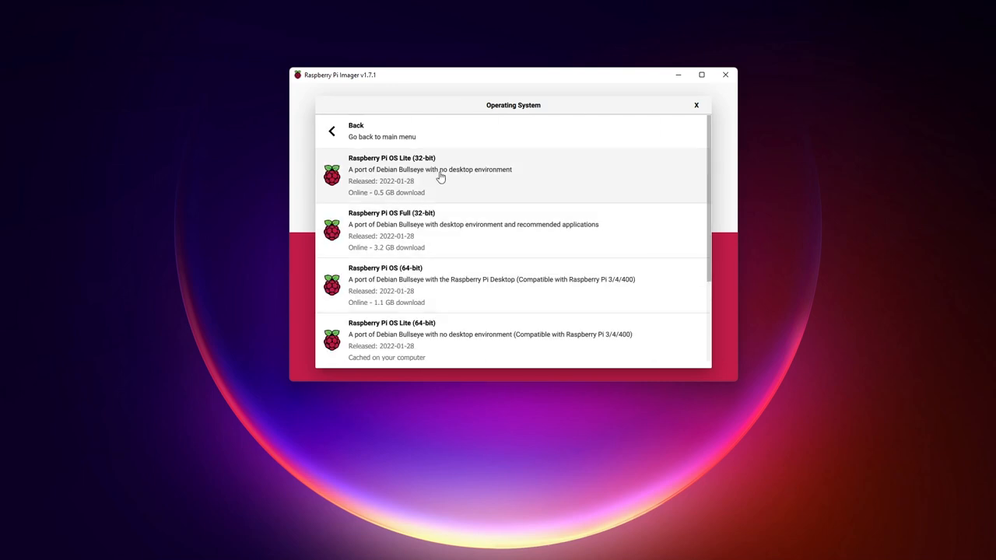
pyautogui.scroll(-3)
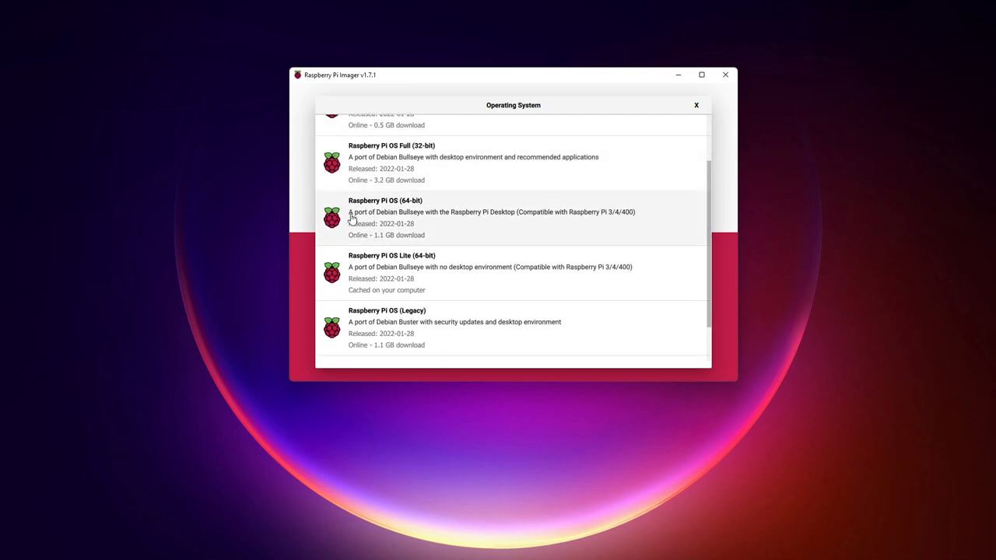
pyautogui.moveTo(507, 219)
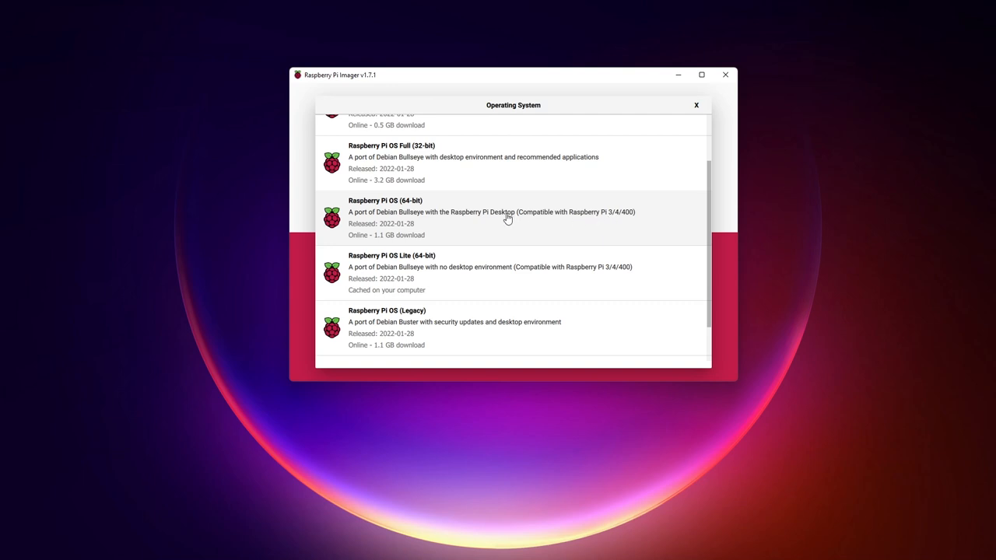
pyautogui.moveTo(412, 218)
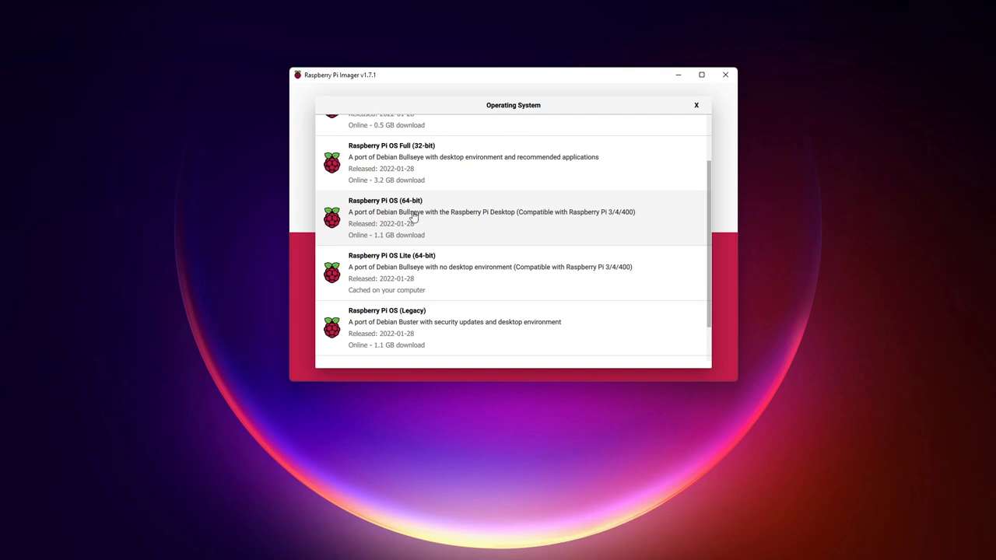
pyautogui.scroll(-3)
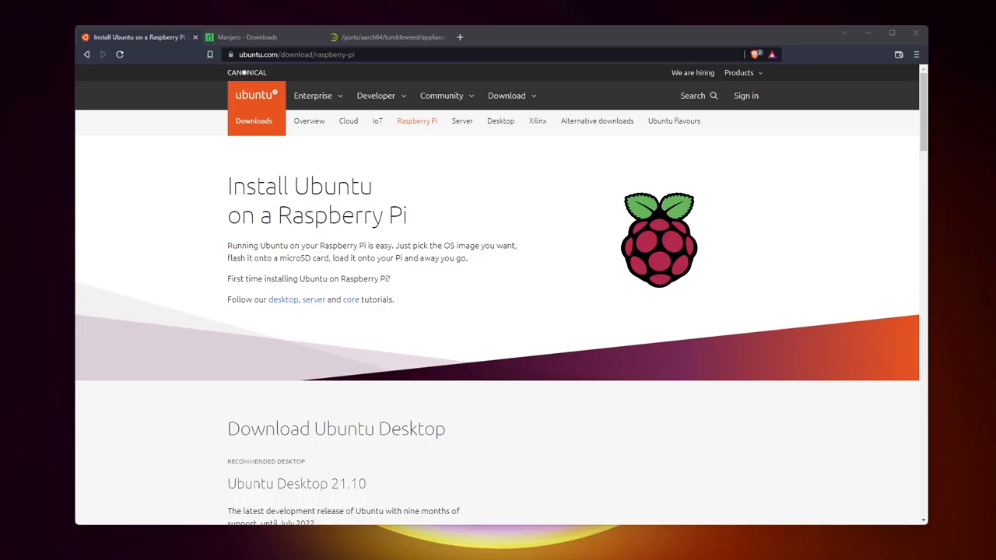
# Browse Ubuntu's Pi page, Manjaro's Pi 4 KDE Plasma 64-bit download, and openSUSE Tumbleweed images.
pyautogui.moveTo(228, 185); pyautogui.dragTo(385, 215)
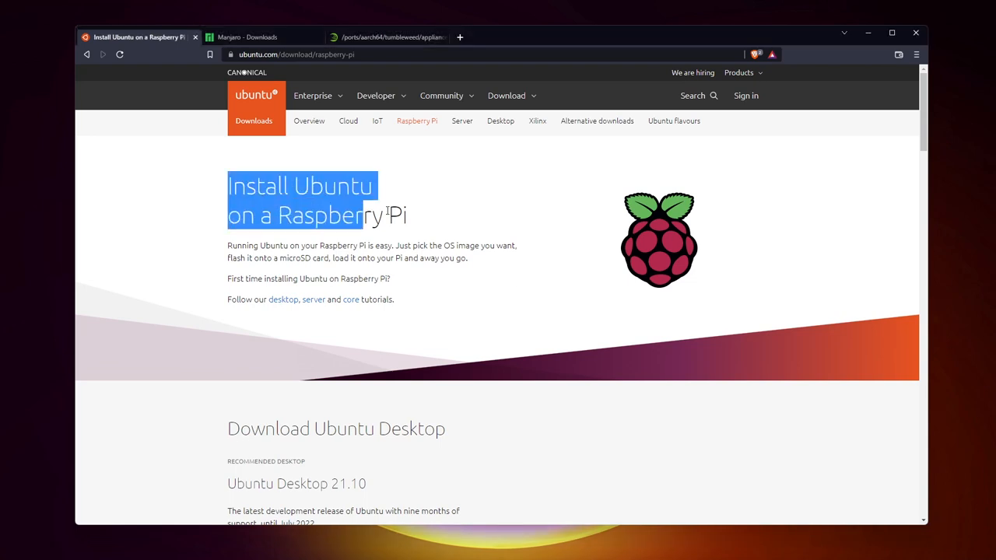
pyautogui.scroll(-3)
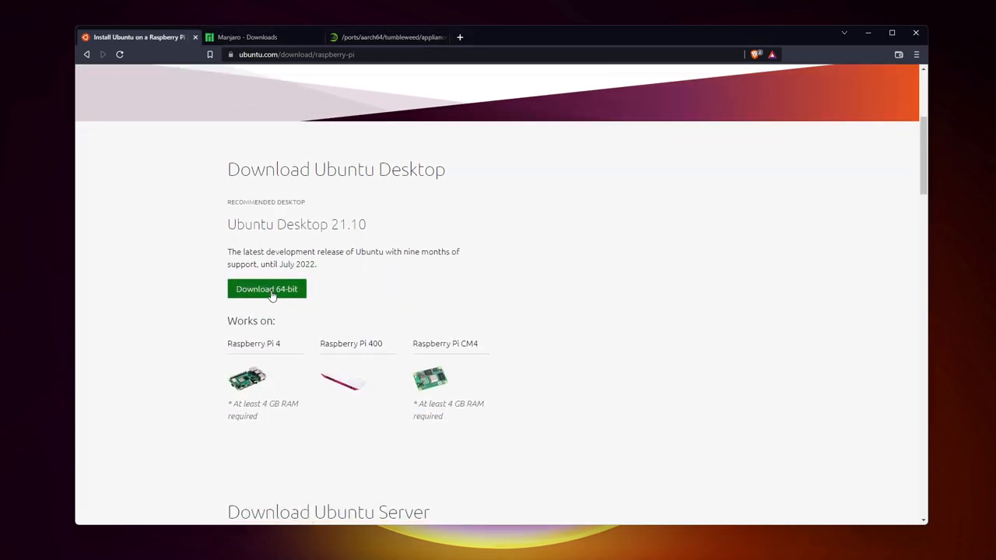
pyautogui.moveTo(294, 277)
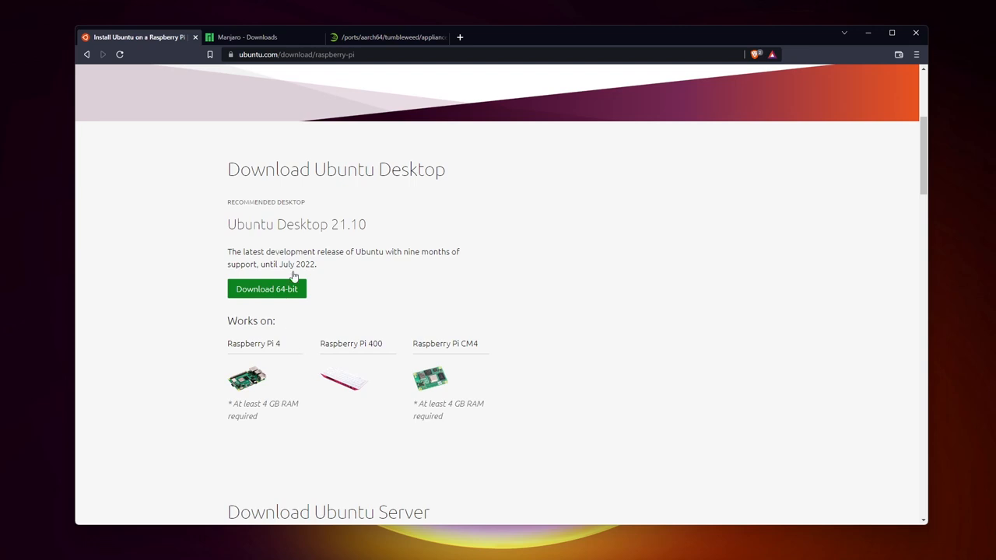
pyautogui.click(248, 36)
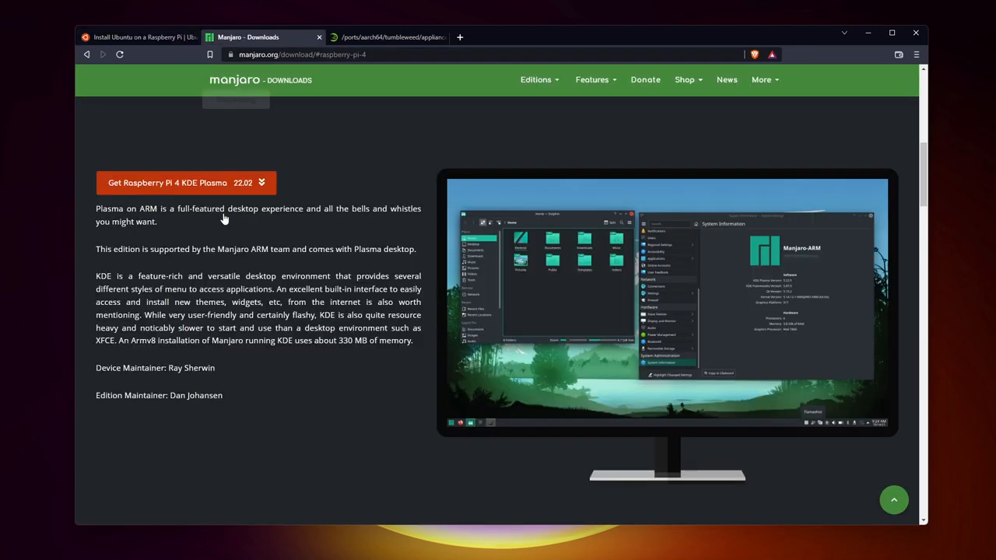
pyautogui.moveTo(177, 183)
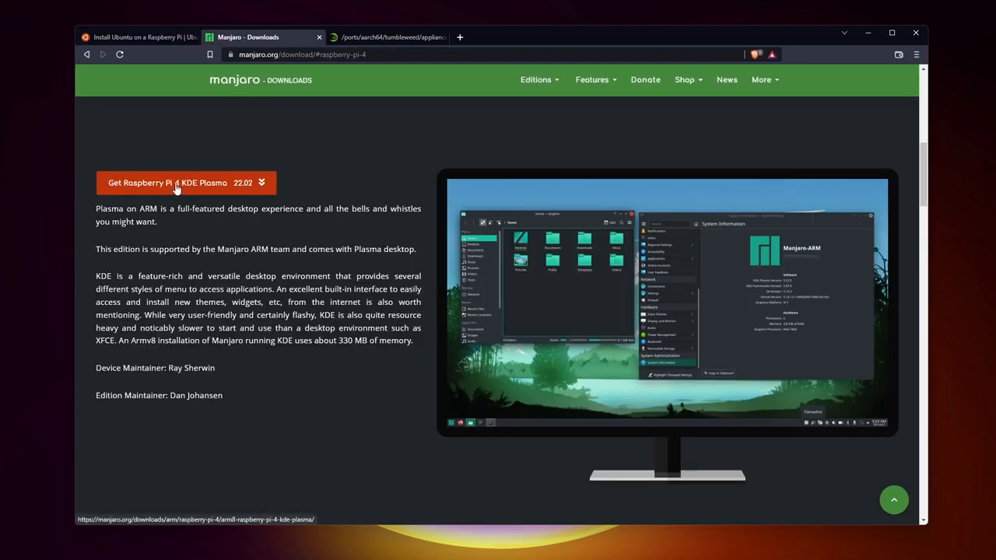
pyautogui.click(185, 182)
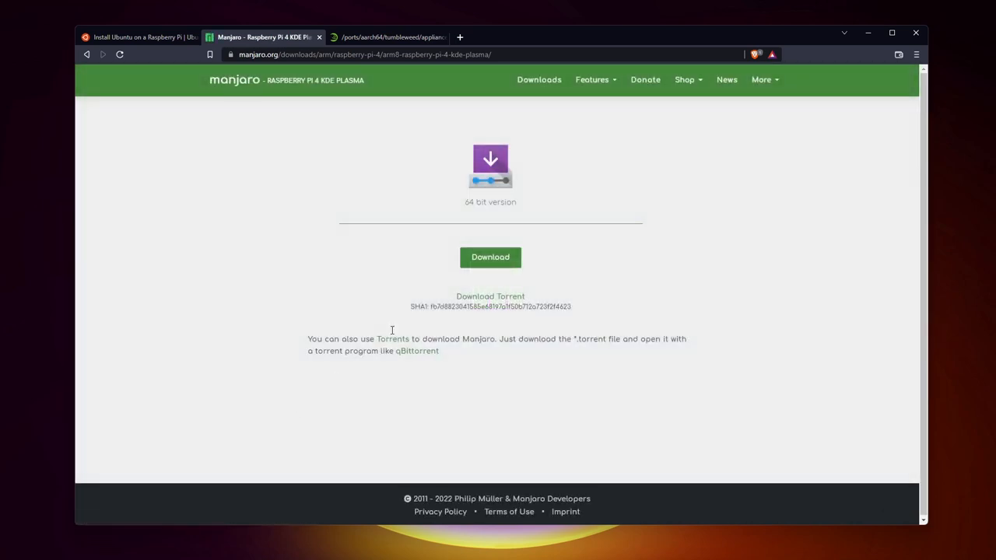
pyautogui.doubleClick(490, 203)
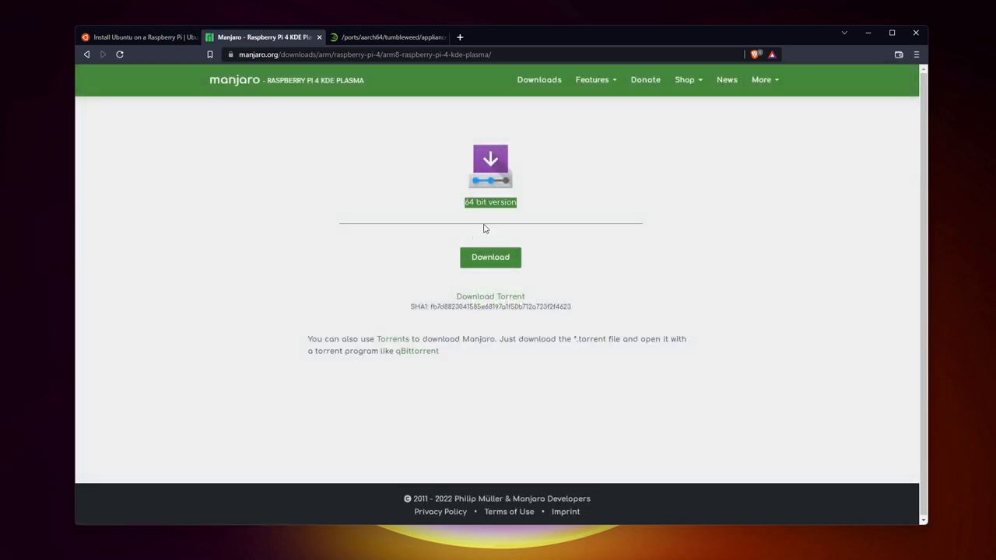
pyautogui.click(385, 37)
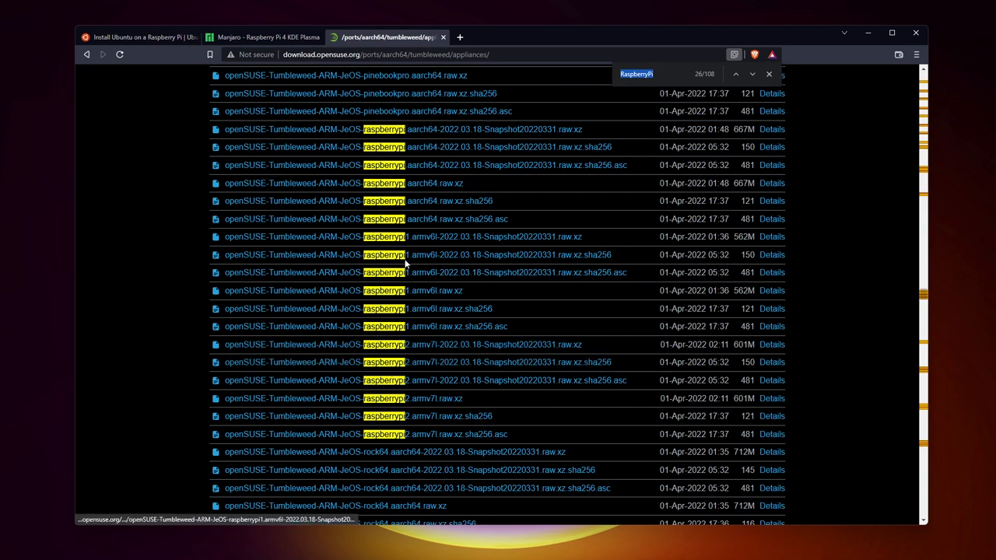
pyautogui.moveTo(432, 134)
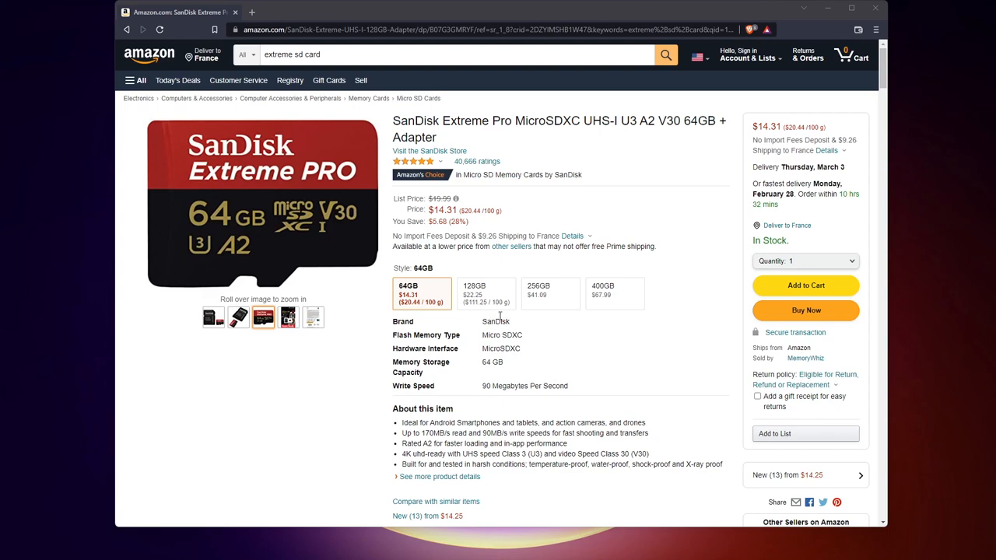
# Filter Amazon's ssd results to 240–479 GB and scroll through the drive prices.
pyautogui.click(486, 293)
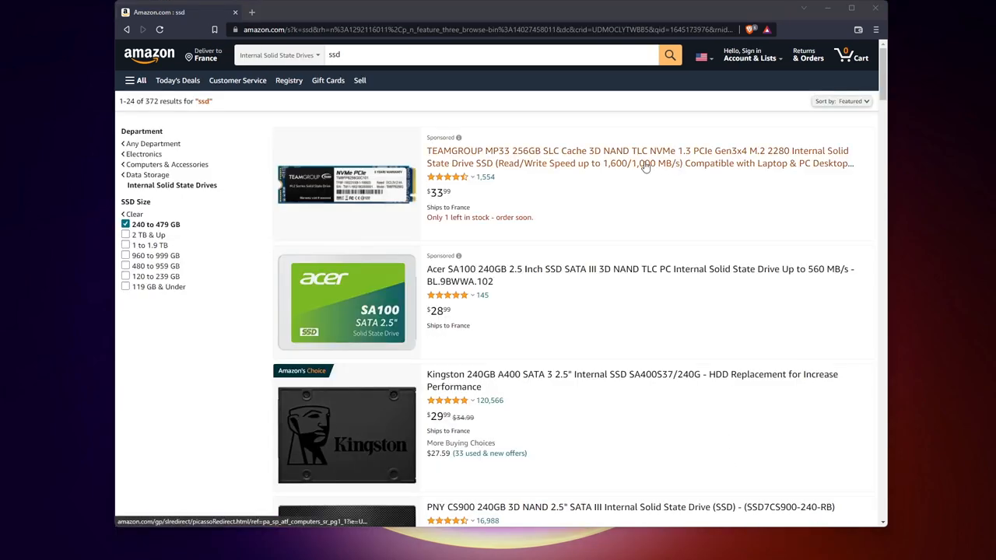
pyautogui.moveTo(283, 278)
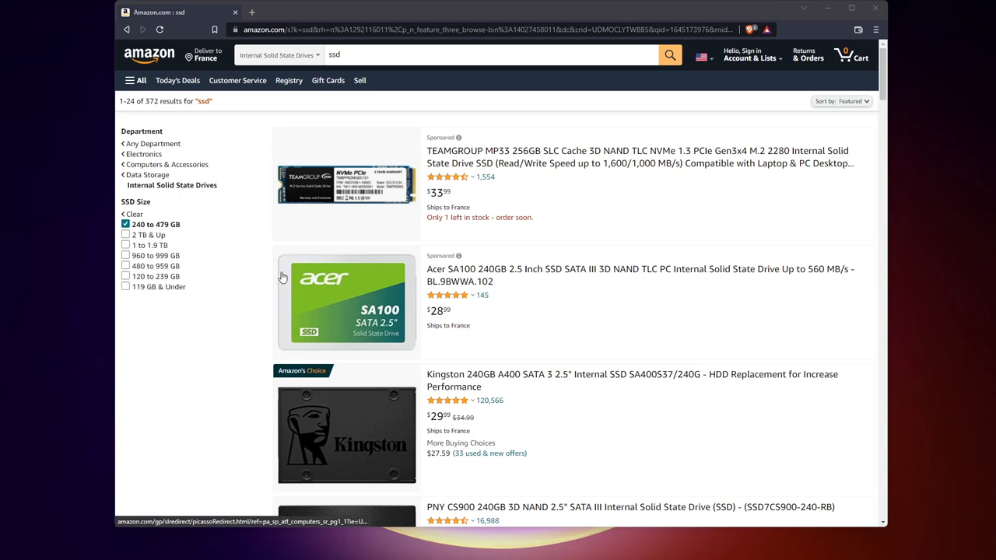
pyautogui.scroll(-3)
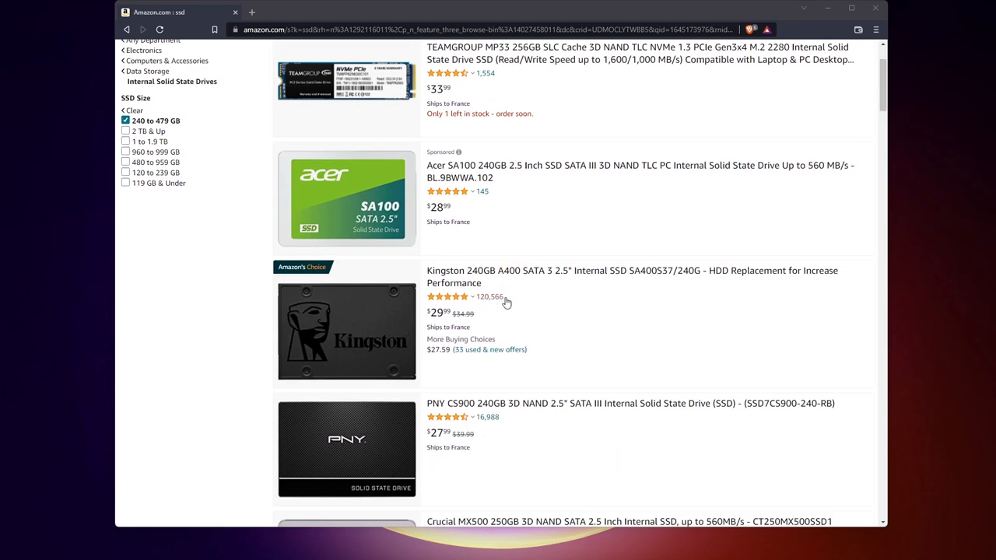
pyautogui.scroll(-3)
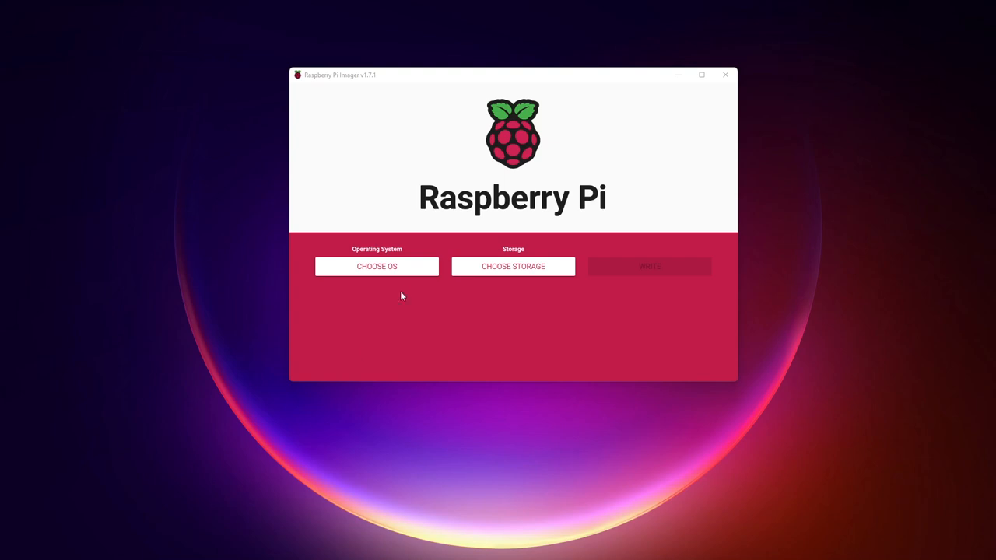
# Open CHOOSE OS and scroll to the Raspberry Pi OS (64-bit) and Legacy images.
pyautogui.click(376, 266)
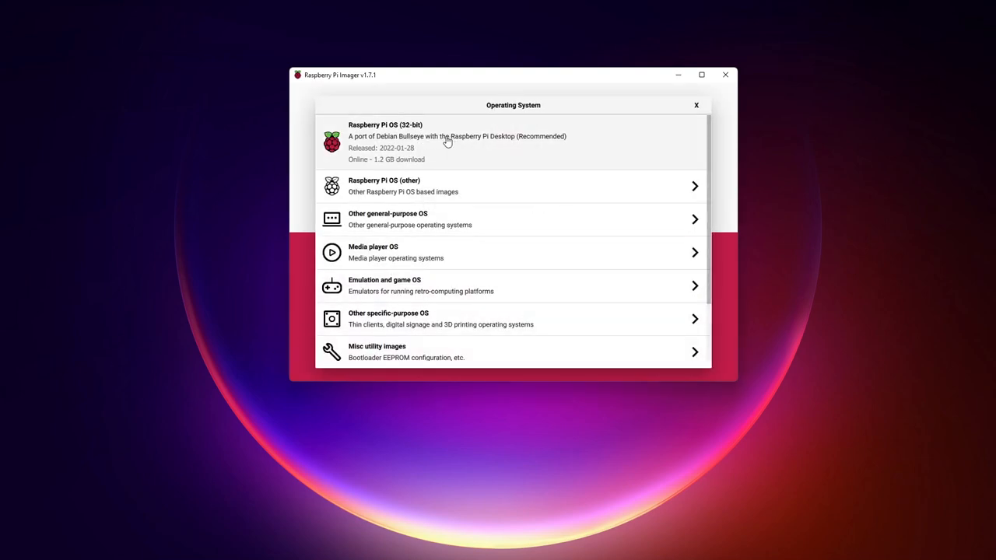
pyautogui.moveTo(404, 201)
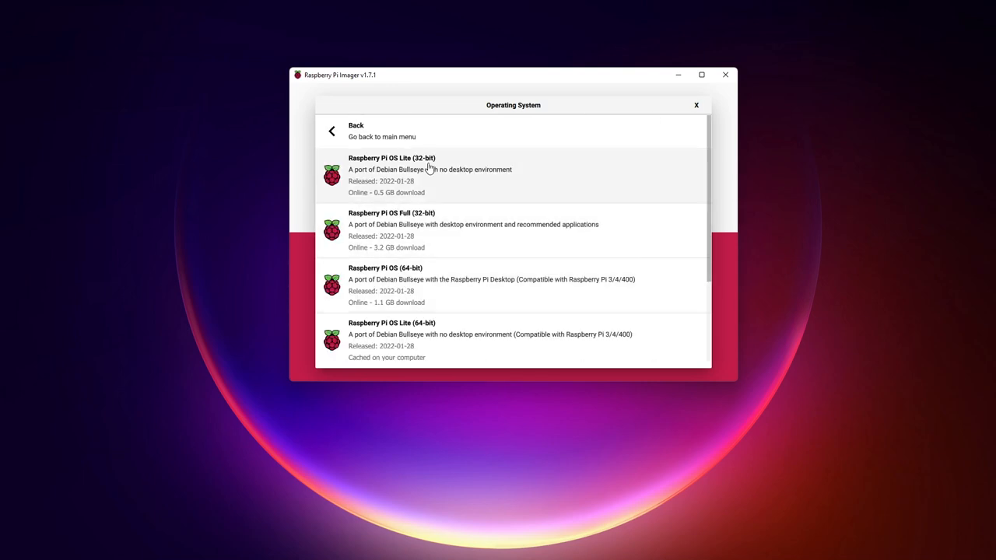
pyautogui.scroll(-3)
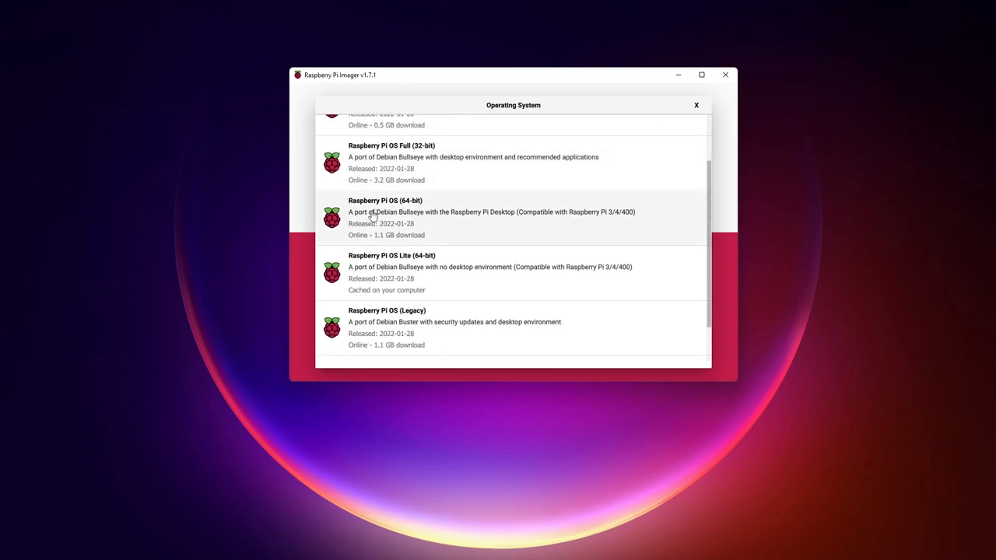
pyautogui.moveTo(594, 219)
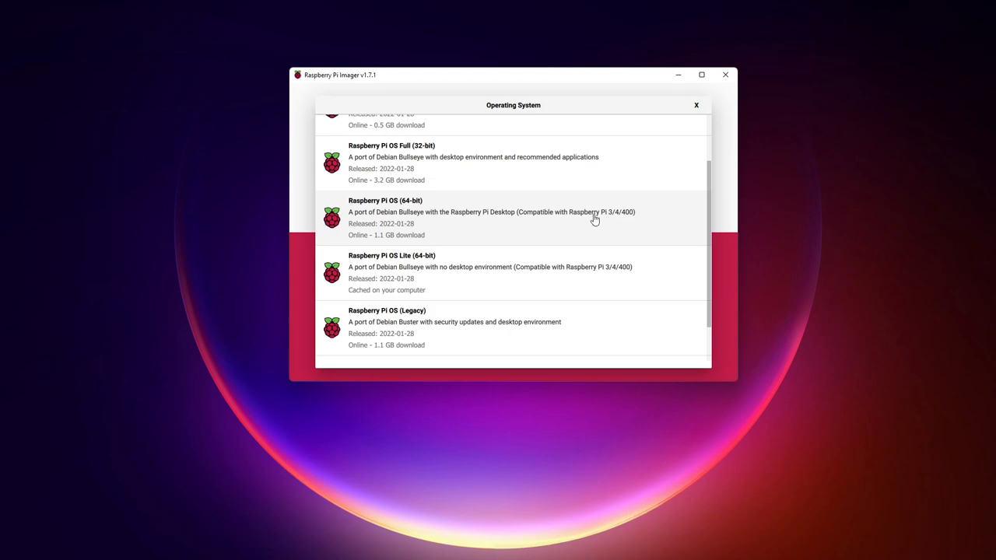
pyautogui.moveTo(414, 218)
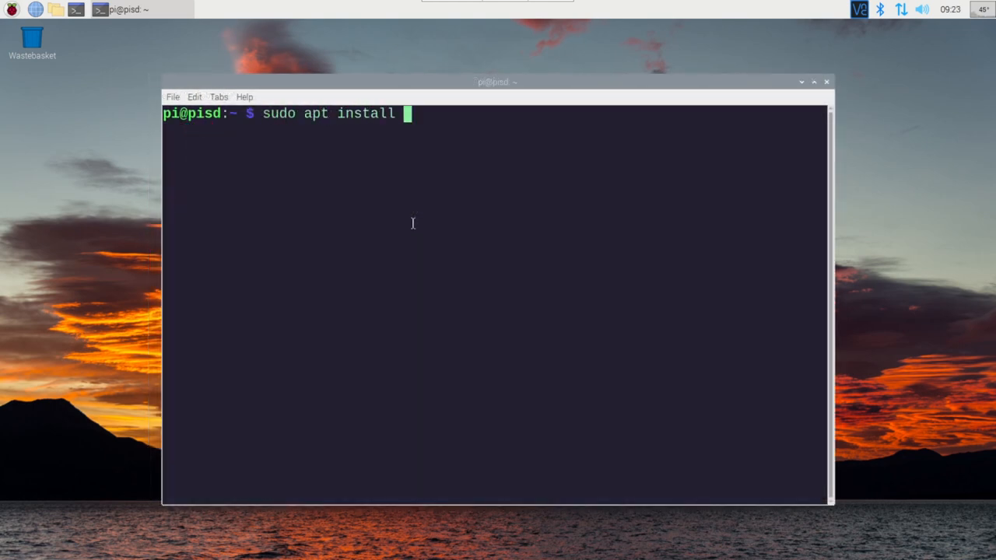
# Launch Disk Usage Analyzer from the main menu and scan the pisd drive's folders.
pyautogui.click(11, 8)
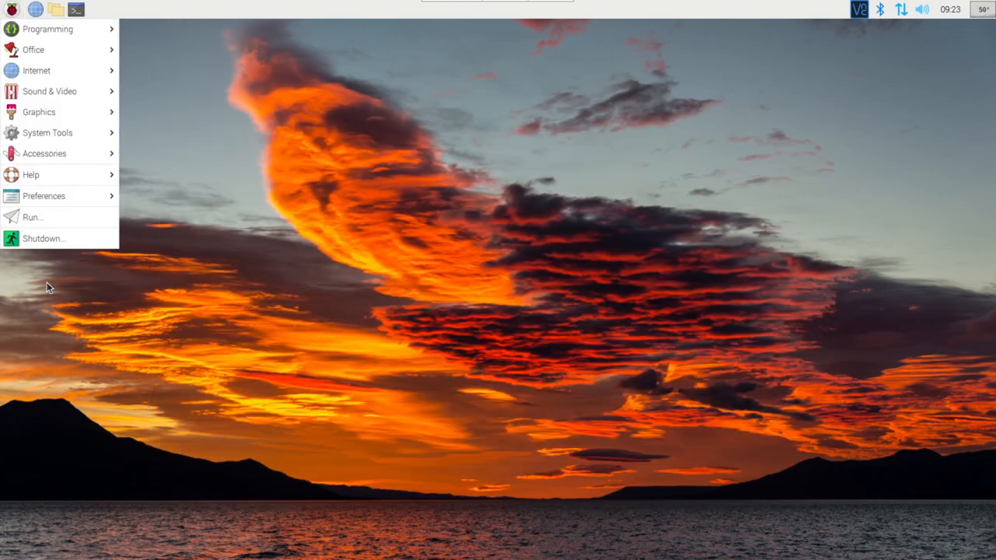
pyautogui.click(280, 434)
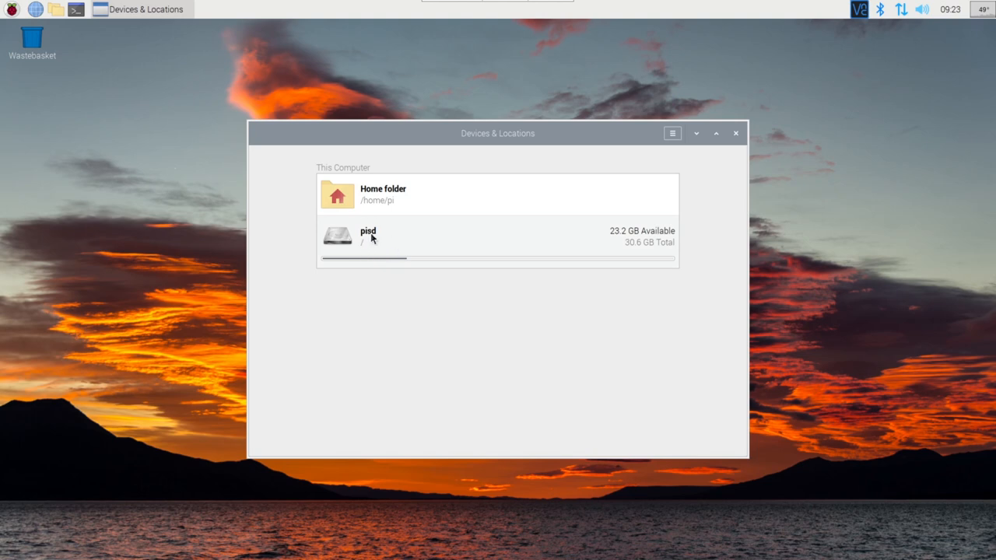
pyautogui.doubleClick(368, 236)
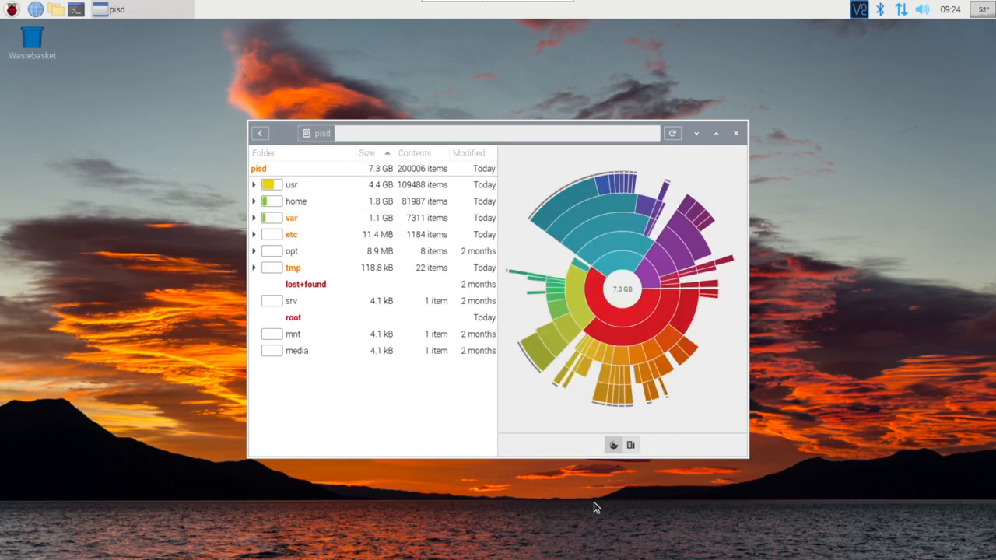
pyautogui.moveTo(580, 227)
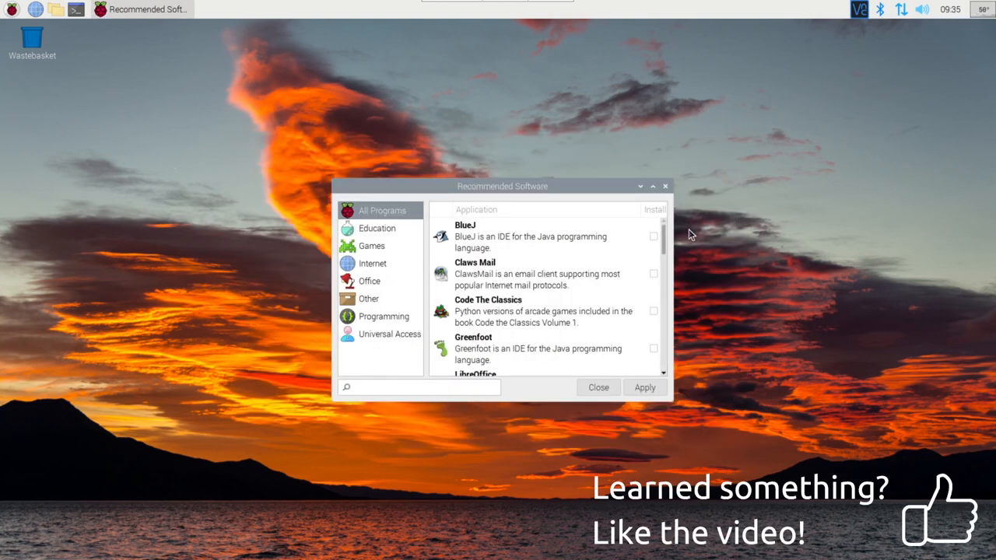
pyautogui.scroll(-3)
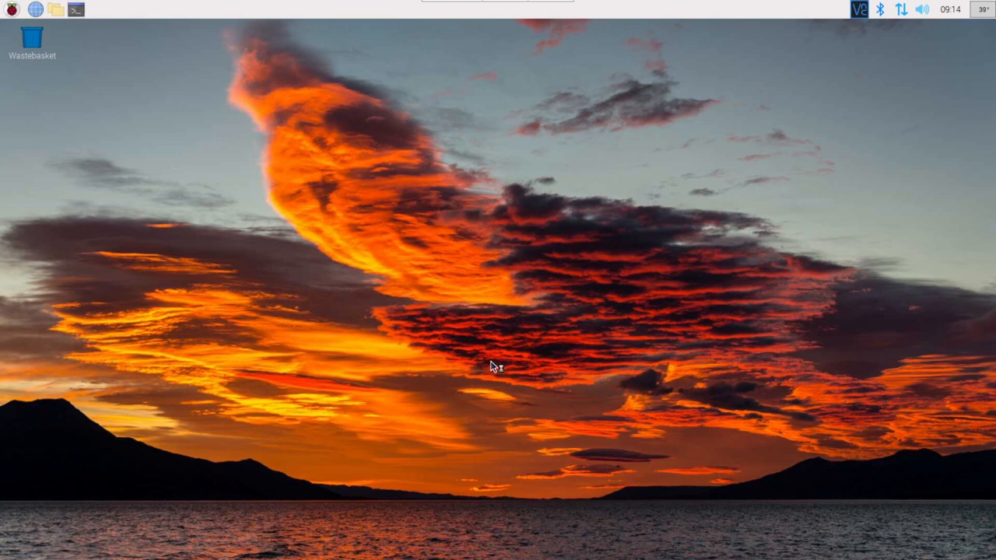
# Open /boot/config.txt with sudo nano and scroll to the overclock section.
pyautogui.click(100, 10)
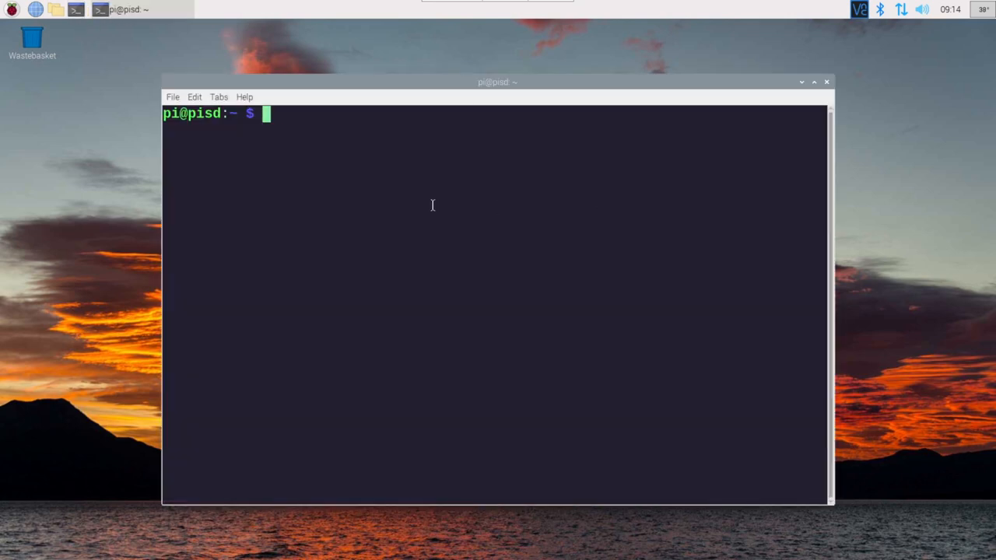
pyautogui.write('sudo nano /b')
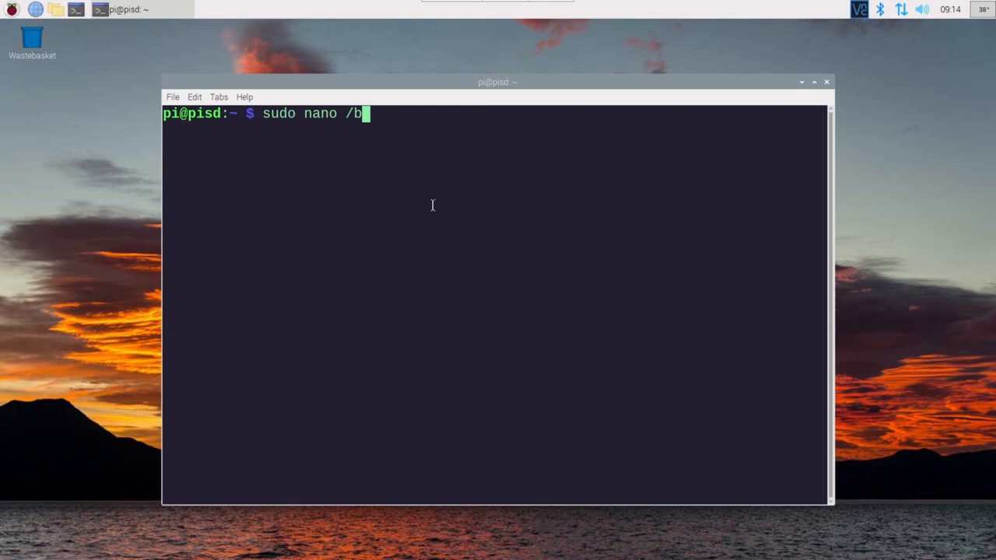
pyautogui.press('Return')
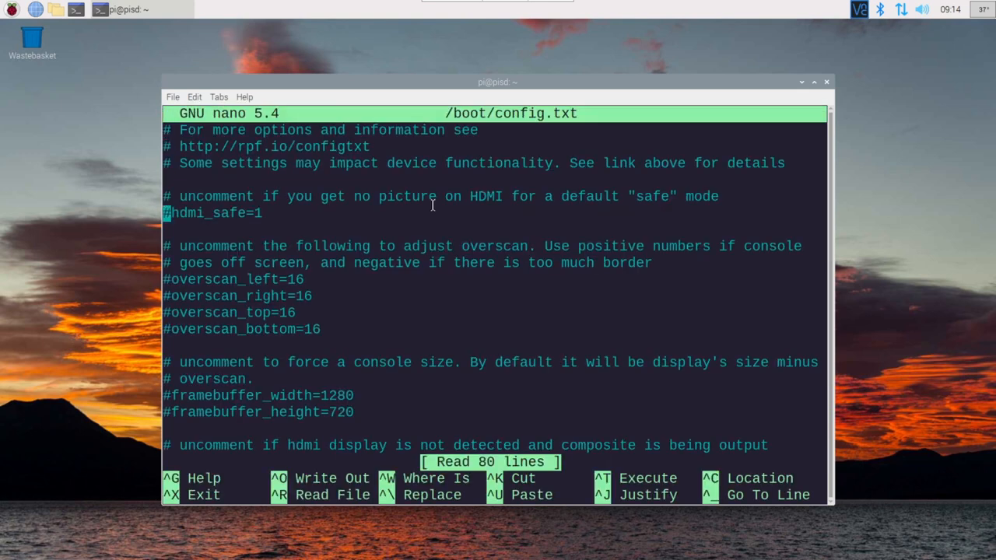
pyautogui.scroll(-3)
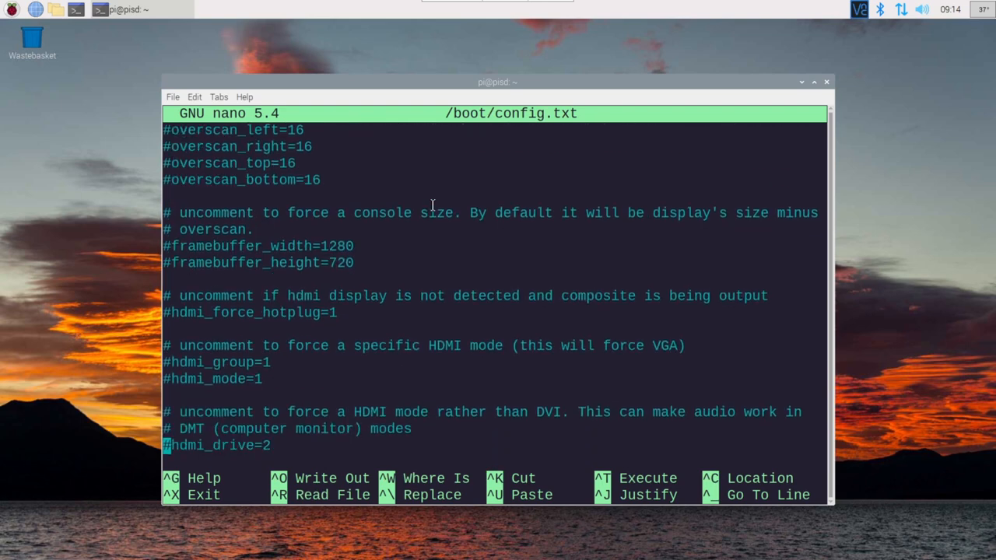
pyautogui.scroll(-3)
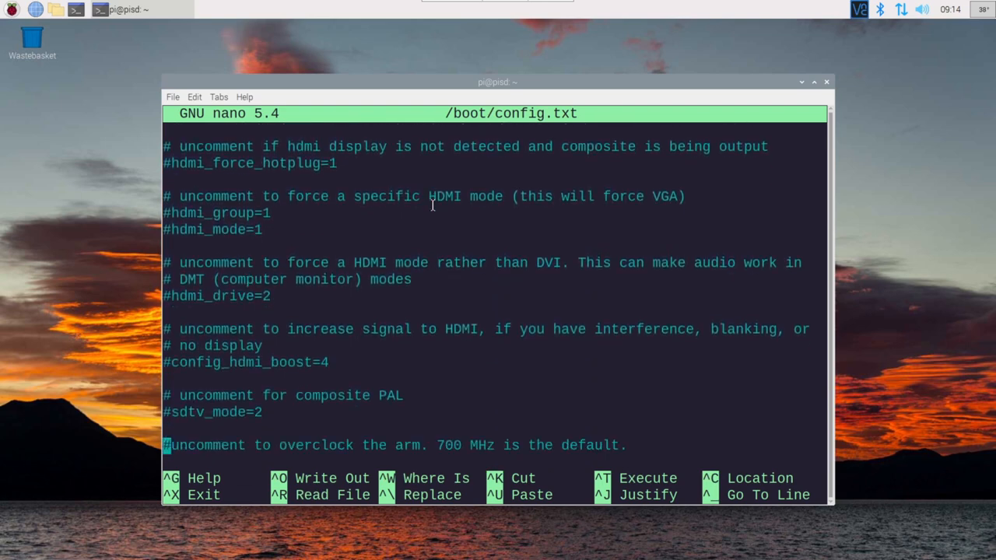
pyautogui.scroll(-3)
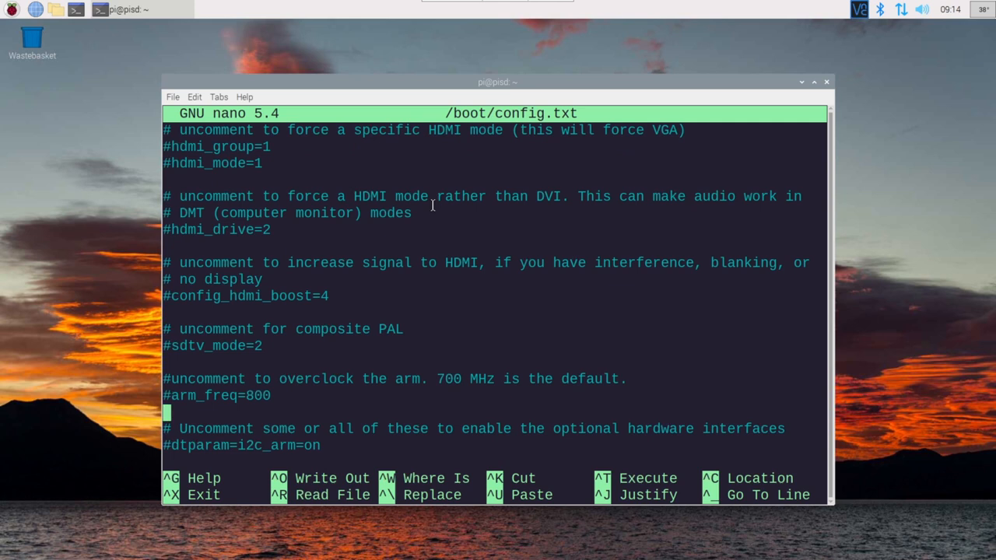
# Enter arm_freq=2000, over_voltage=6 and gpu_freq=750, then save and exit nano.
pyautogui.press('Delete')
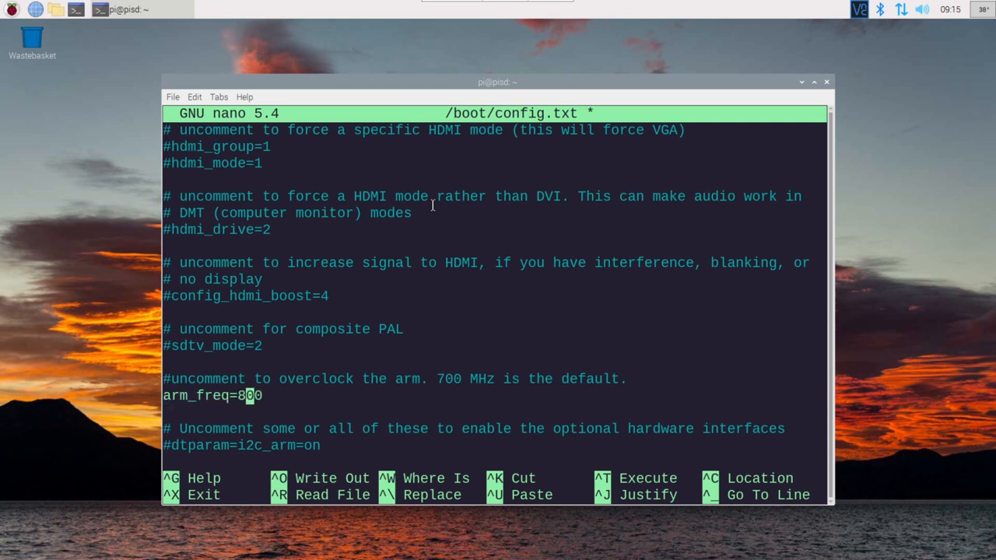
pyautogui.write('2000')
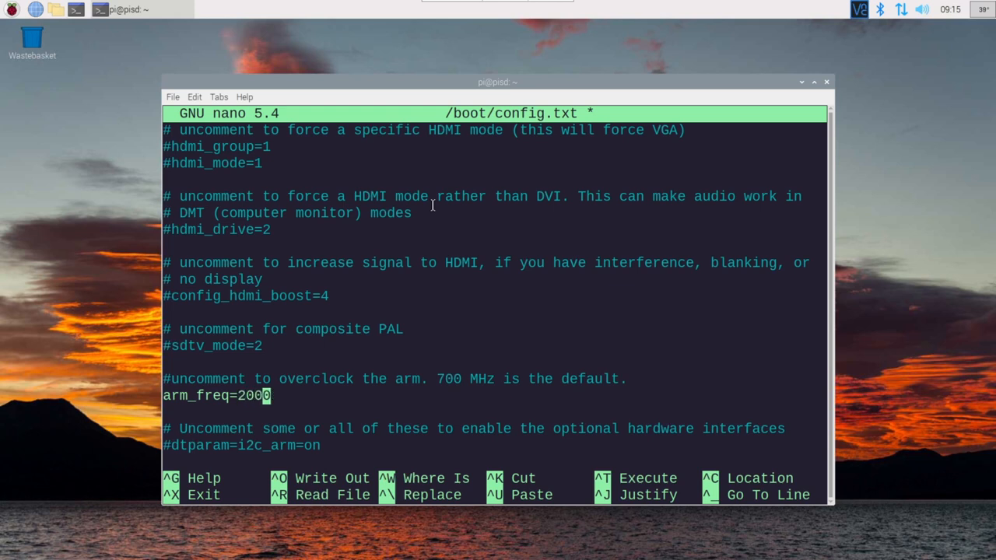
pyautogui.write('ove')
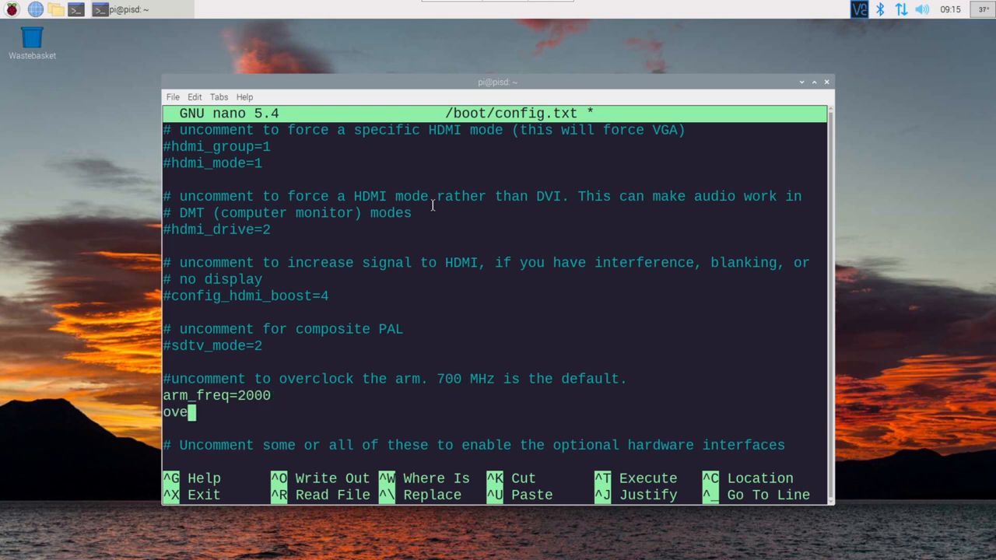
pyautogui.write('r_voltage=6')
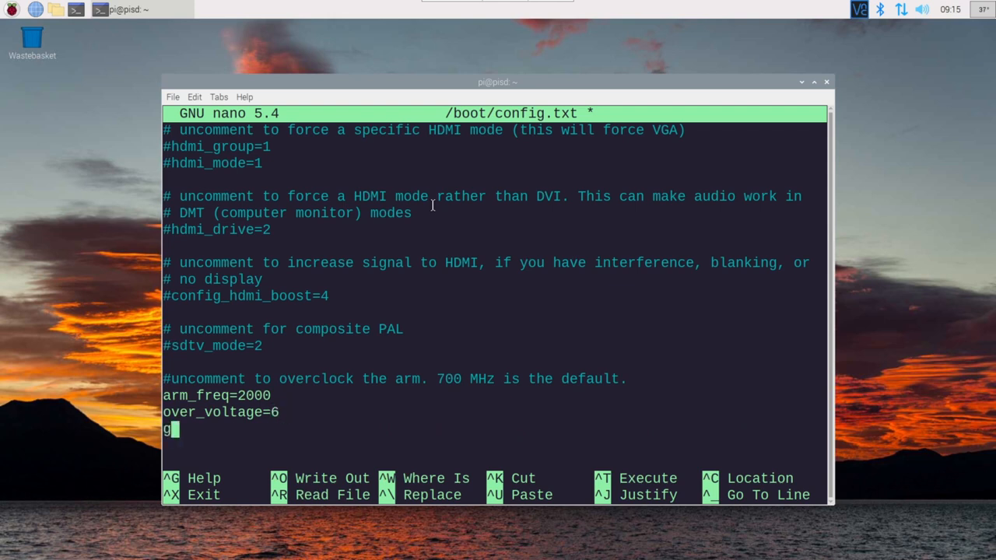
pyautogui.write('pu_fr')
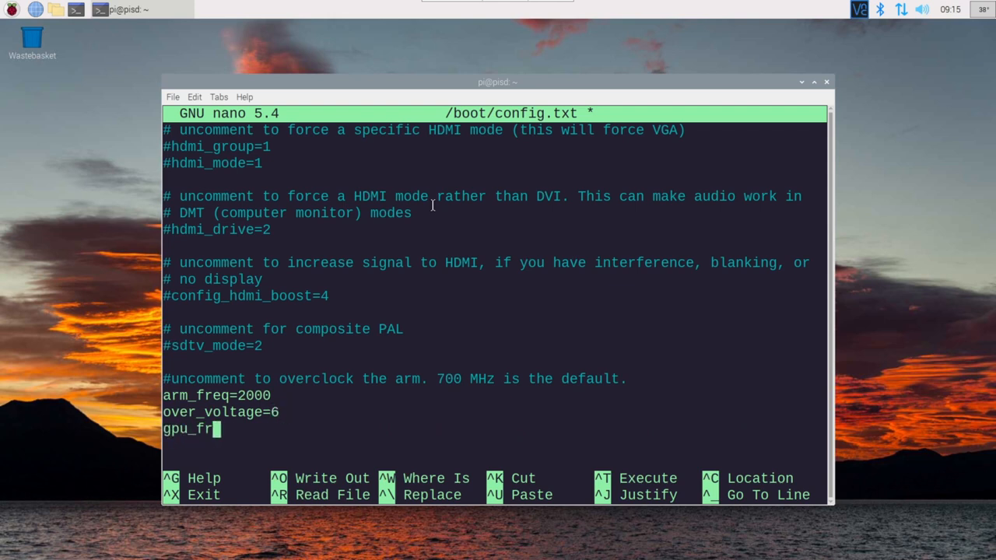
pyautogui.write('eq=750')
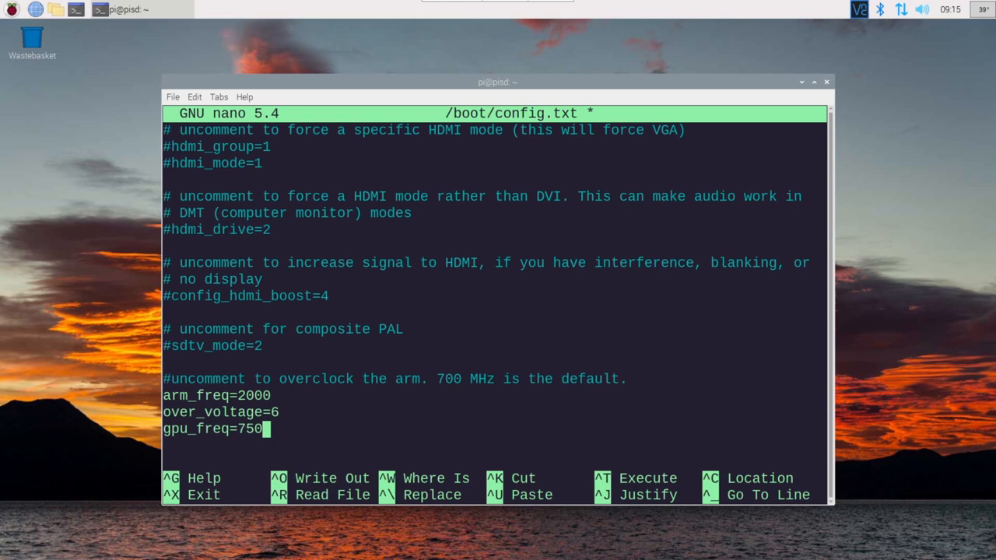
pyautogui.press('ctrl+x')
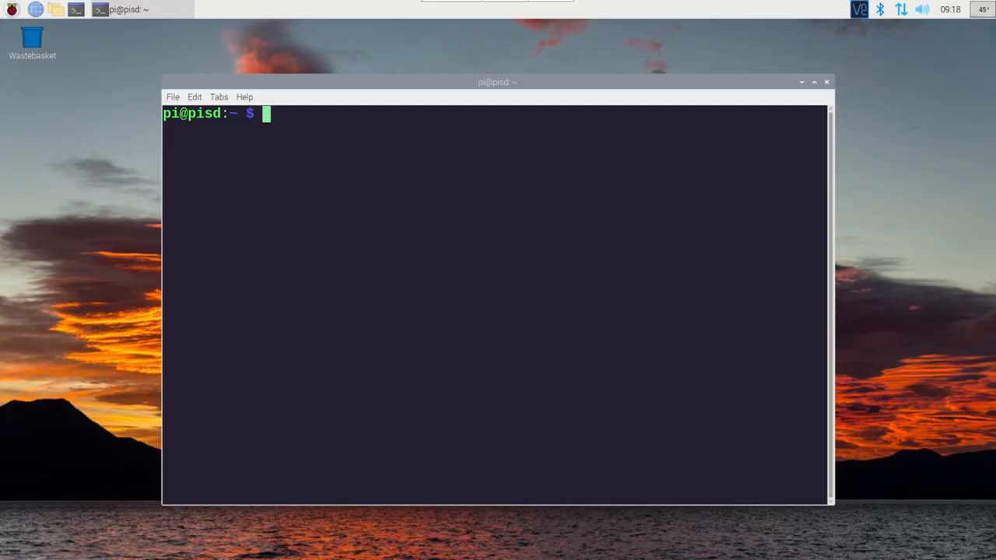
pyautogui.moveTo(429, 219)
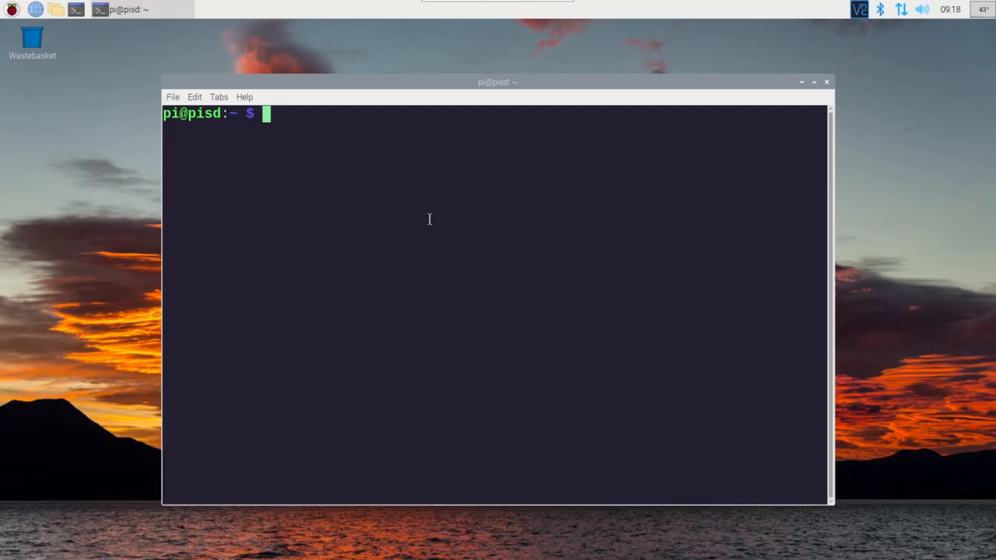
# Run vcgencmd measure_temp to read the 42.3'C CPU temperature.
pyautogui.write('vcgen')
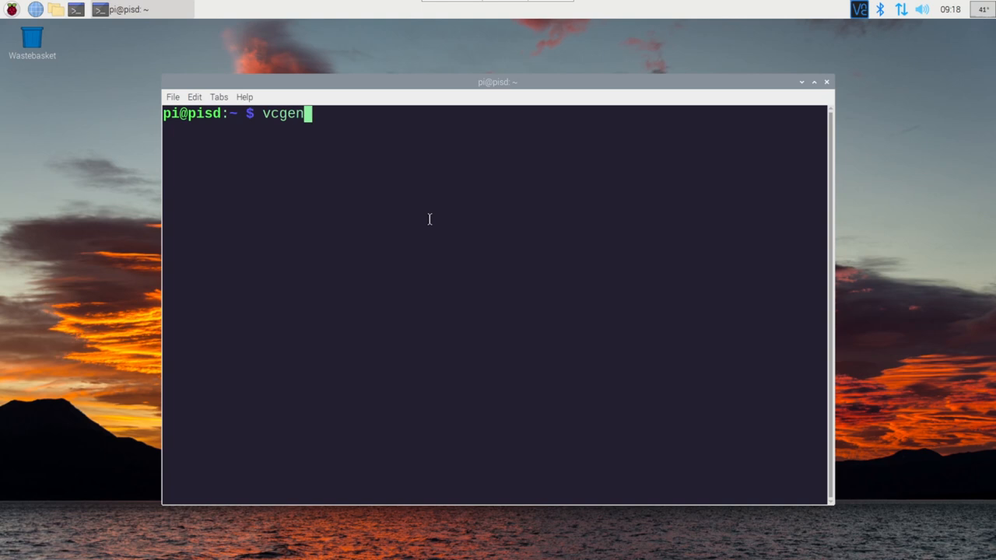
pyautogui.write('cmd measure')
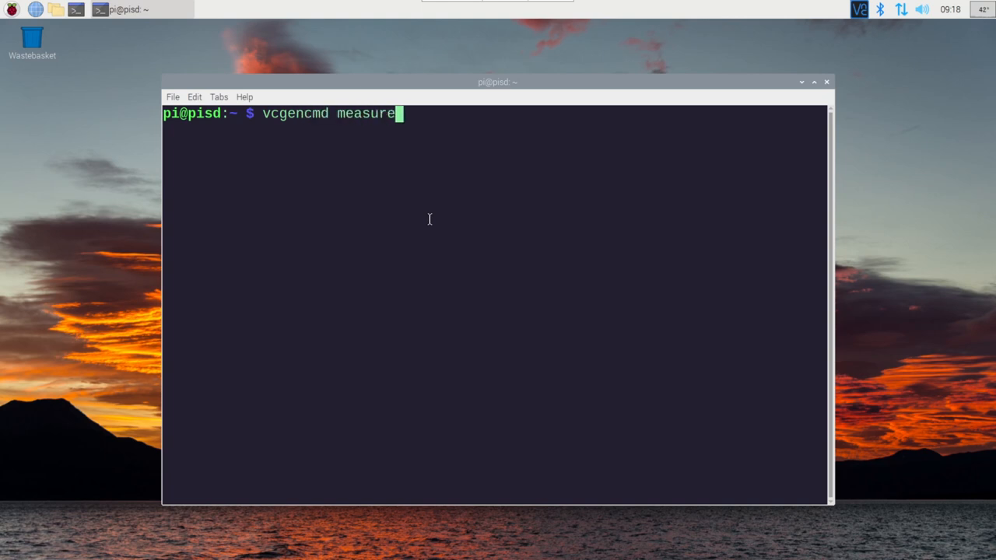
pyautogui.press('Return')
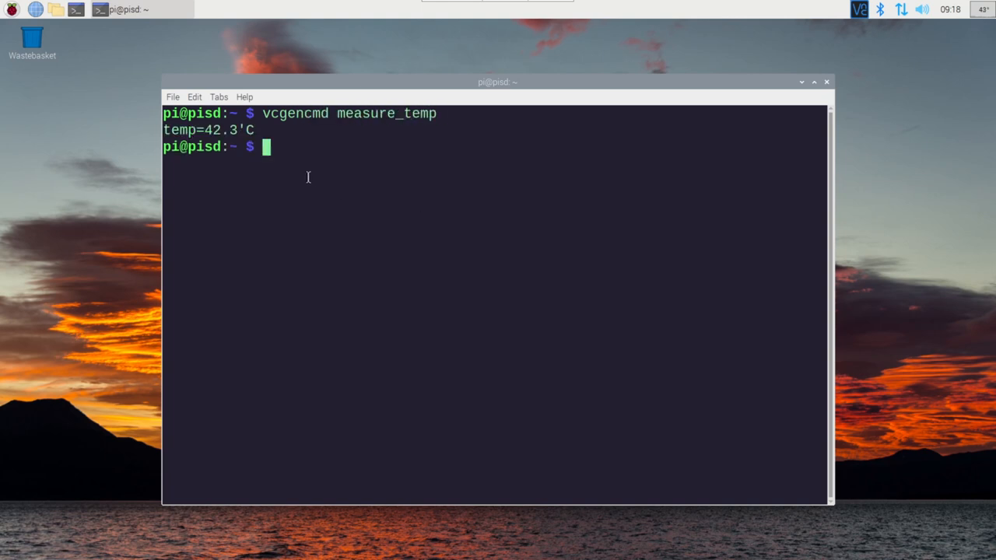
pyautogui.moveTo(433, 152)
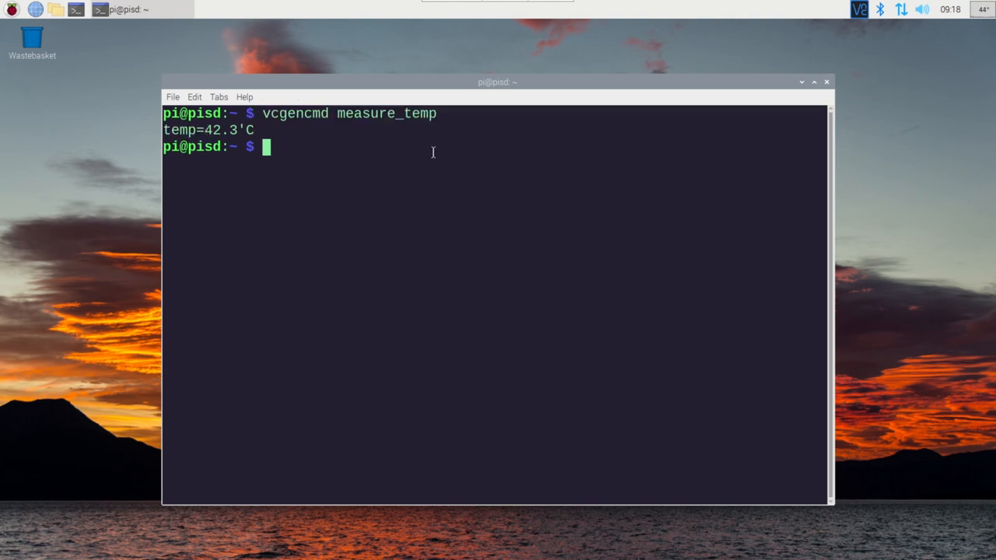
pyautogui.moveTo(985, 12)
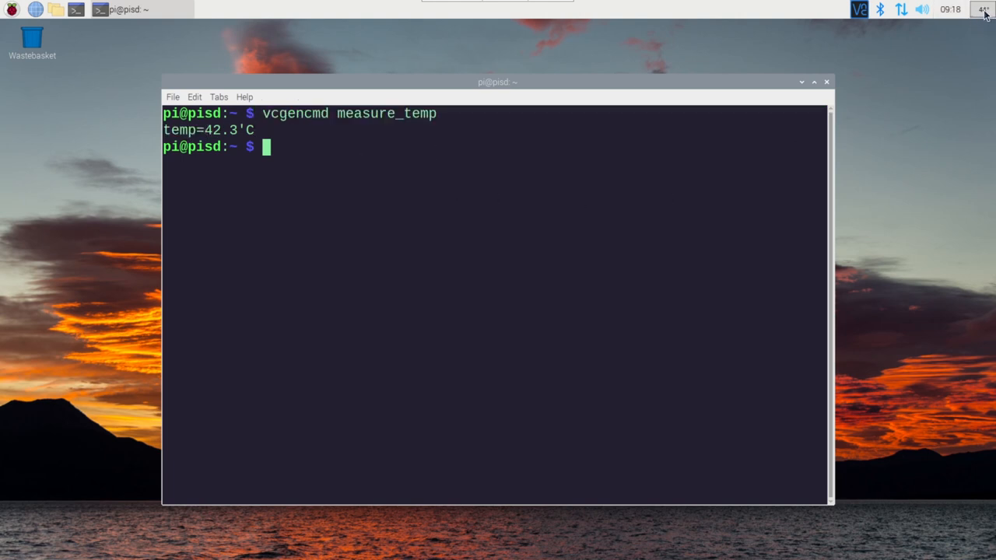
# Add the CPU Temperature Monitor plugin via Add / Remove Panel Items.
pyautogui.rightClick(983, 9)
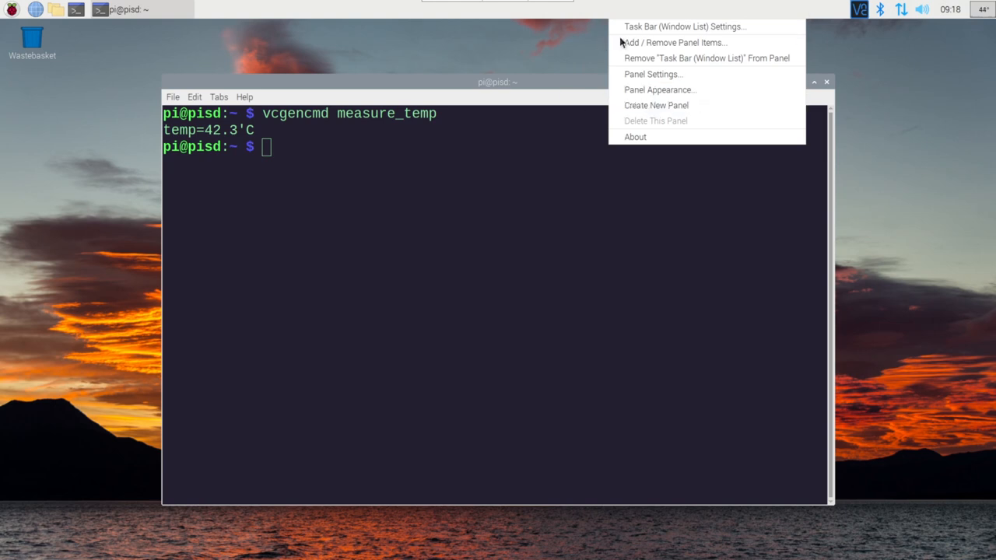
pyautogui.click(674, 42)
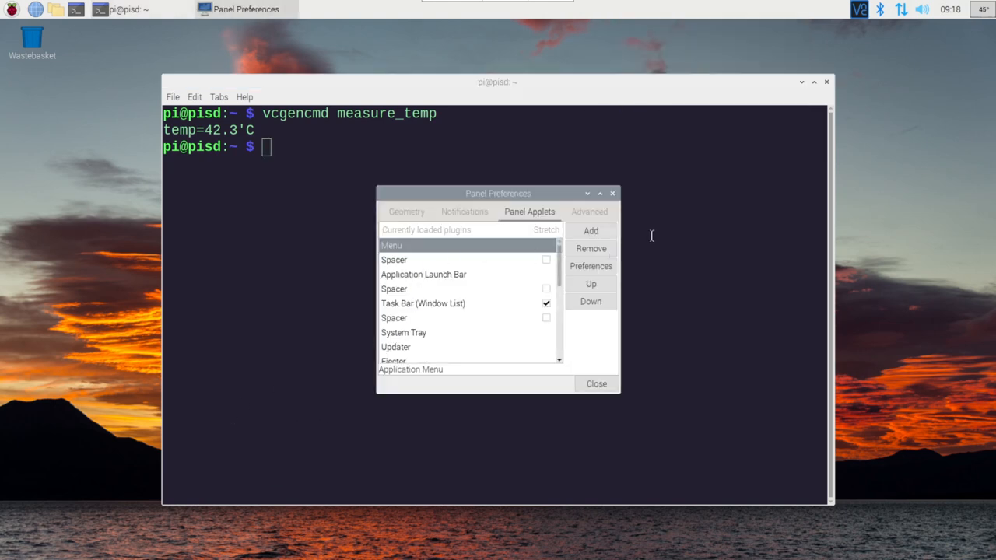
pyautogui.click(590, 230)
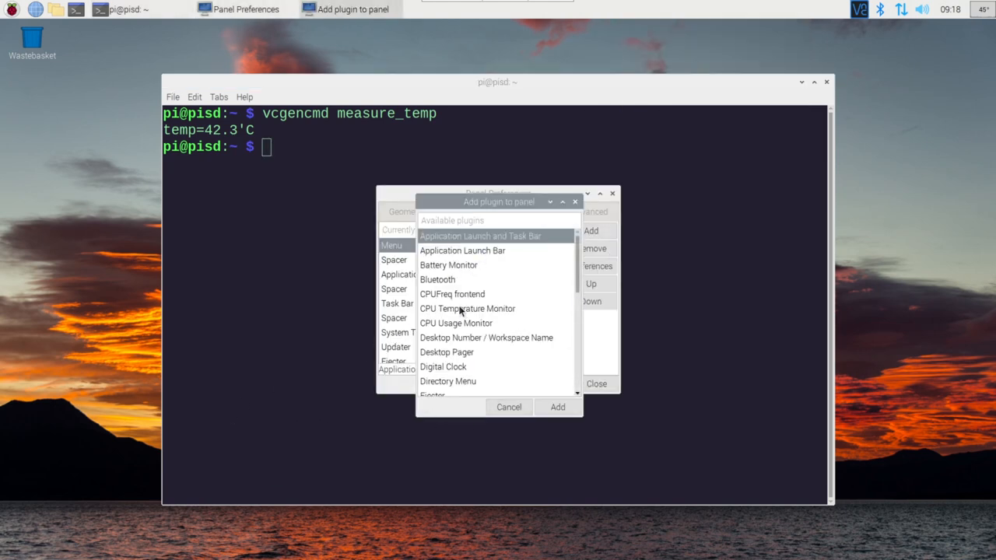
pyautogui.click(467, 308)
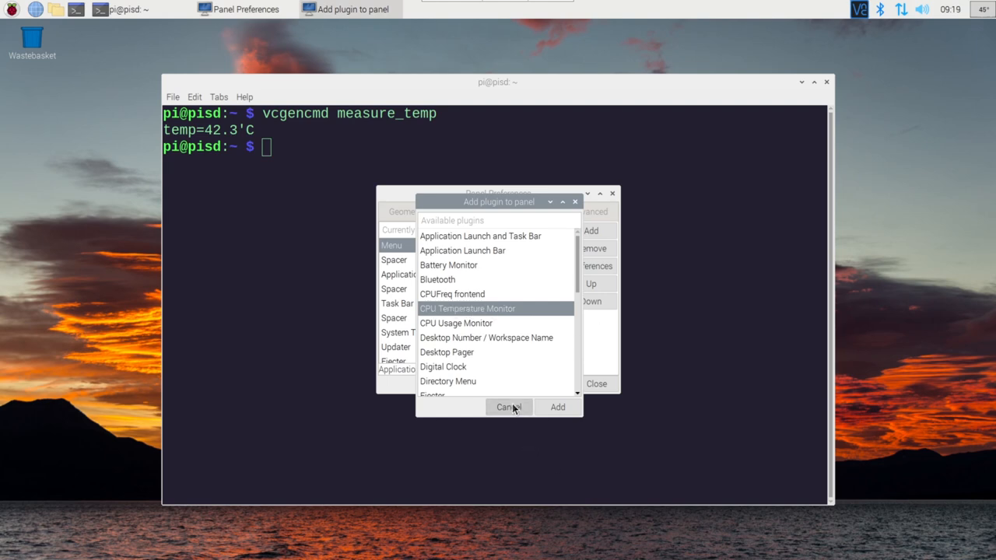
pyautogui.click(509, 407)
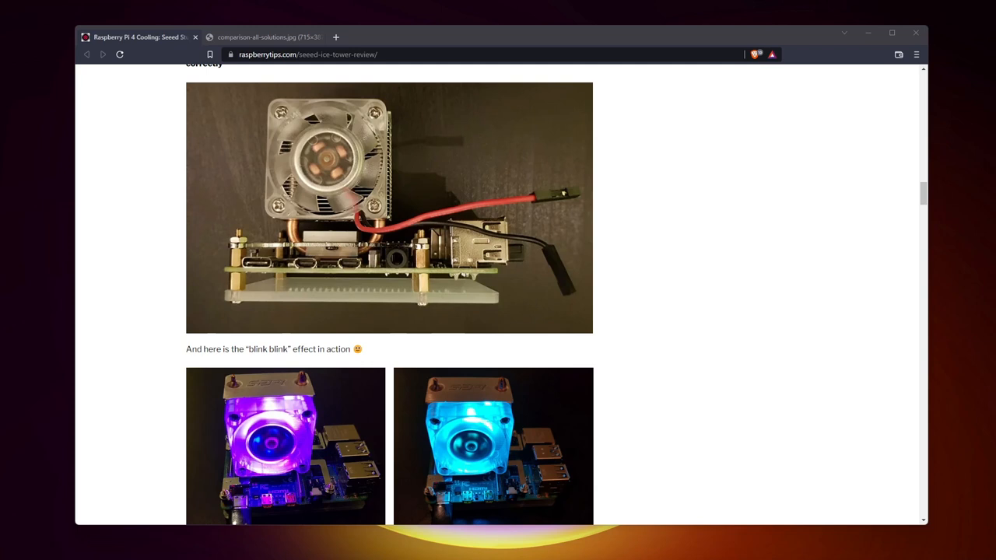
# Scroll down through the Seeed ICE tower cooler photos.
pyautogui.scroll(-3)
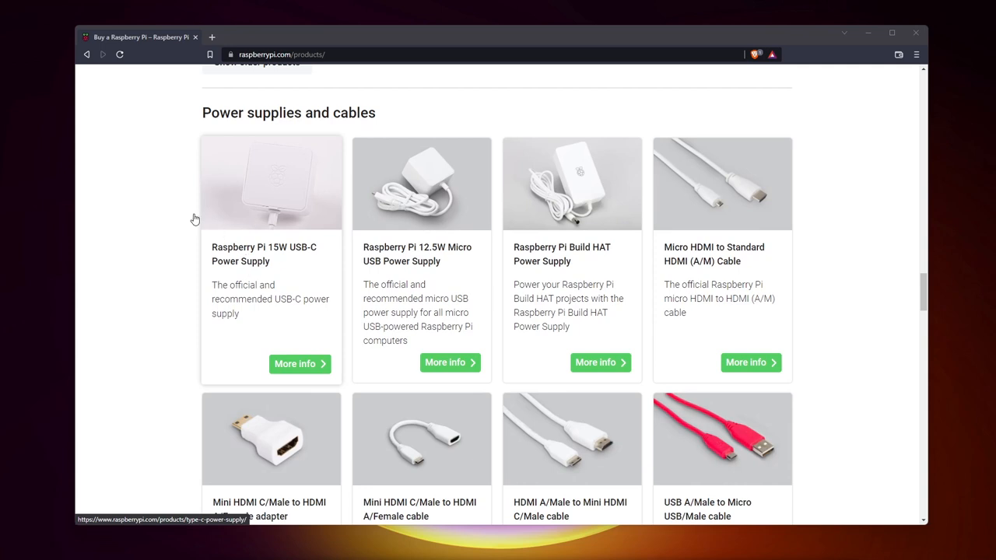
pyautogui.moveTo(285, 160)
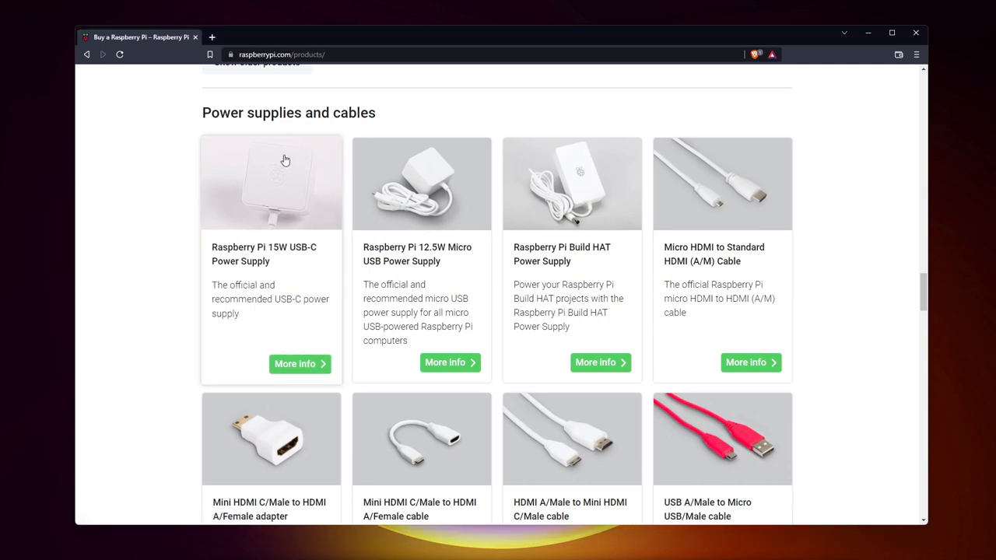
# Open the 15W USB-C Power Supply page showing its 5.1V / 3.0A specification.
pyautogui.click(300, 364)
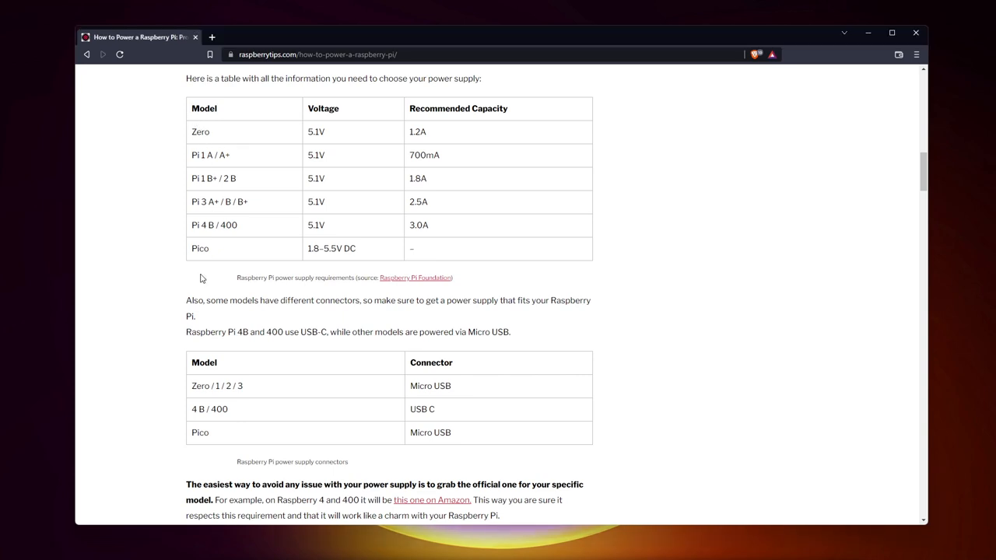
pyautogui.moveTo(326, 237)
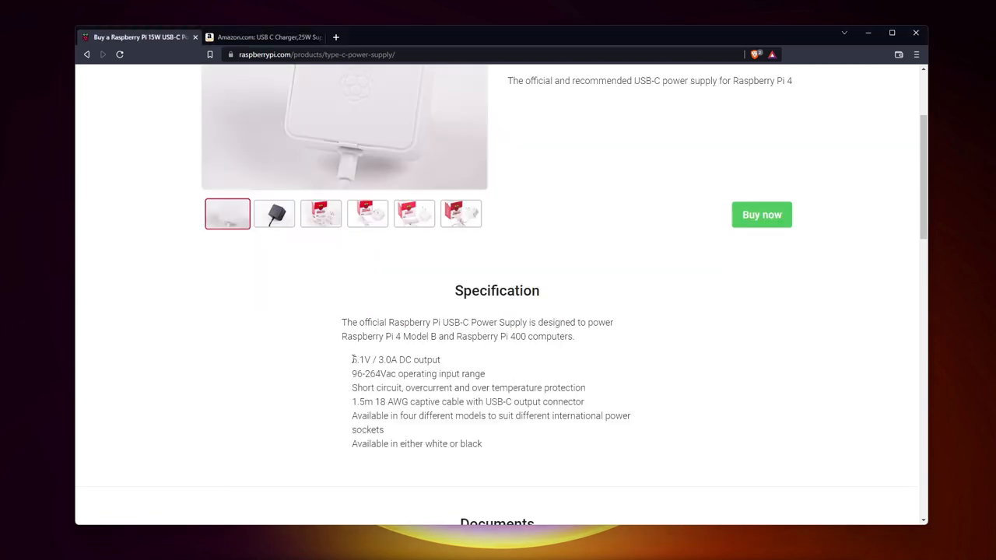
pyautogui.click(265, 37)
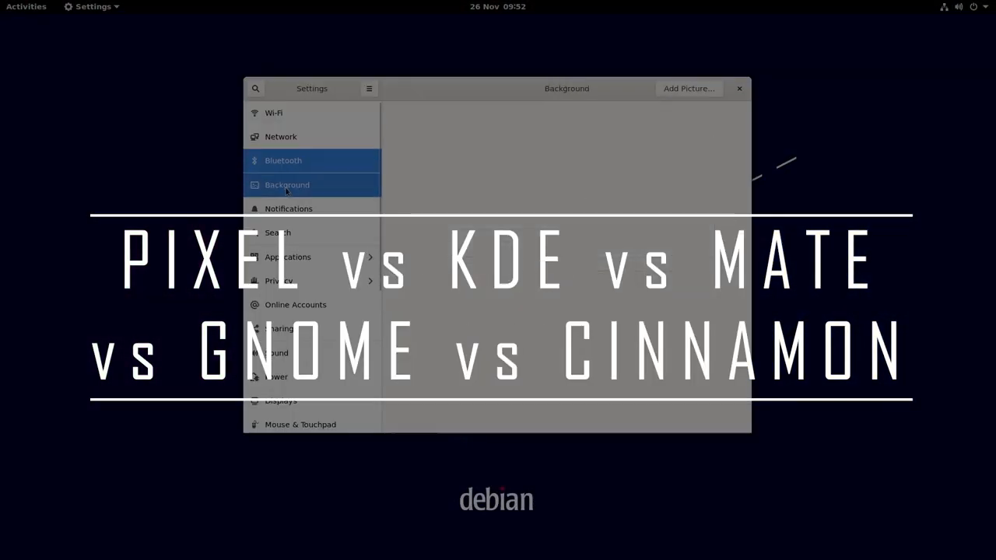
# Browse Manjaro MATE's Applications and System menus, then display Pop!_OS's window tiling options.
pyautogui.click(738, 88)
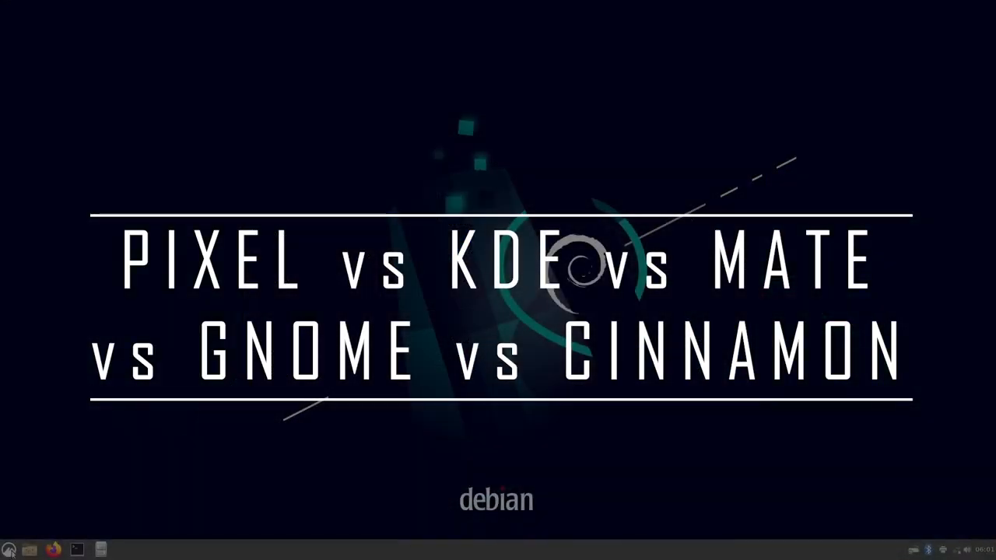
pyautogui.click(35, 5)
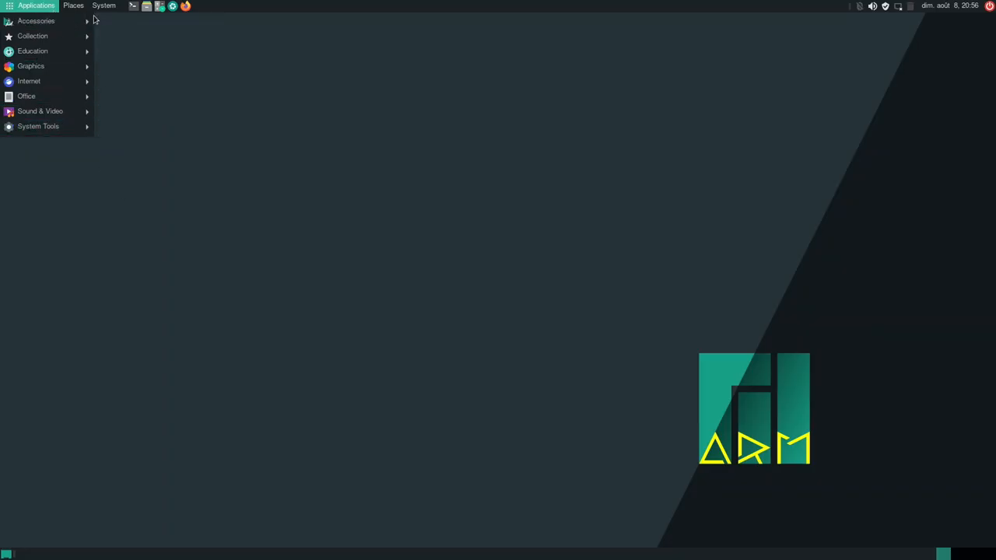
pyautogui.click(103, 6)
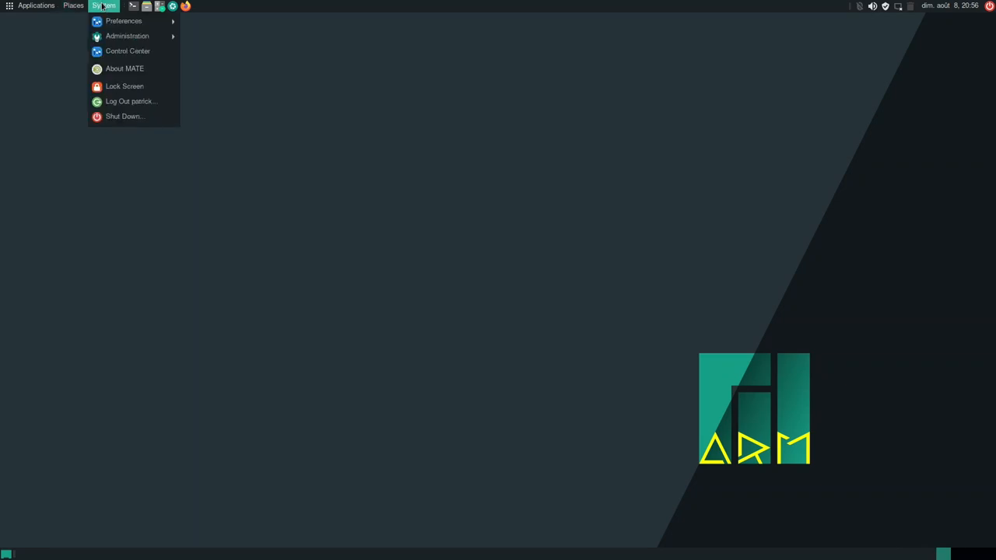
pyautogui.moveTo(123, 21)
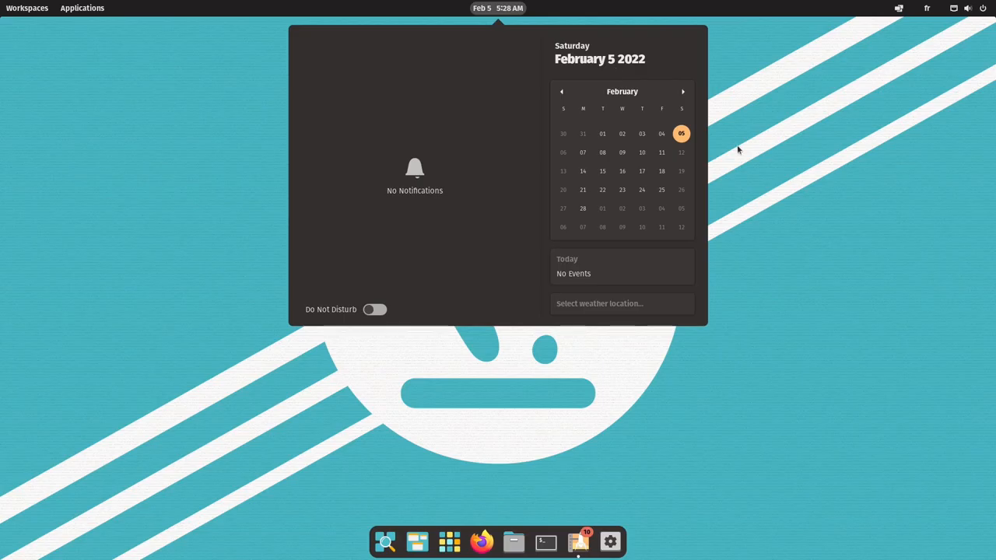
pyautogui.click(899, 8)
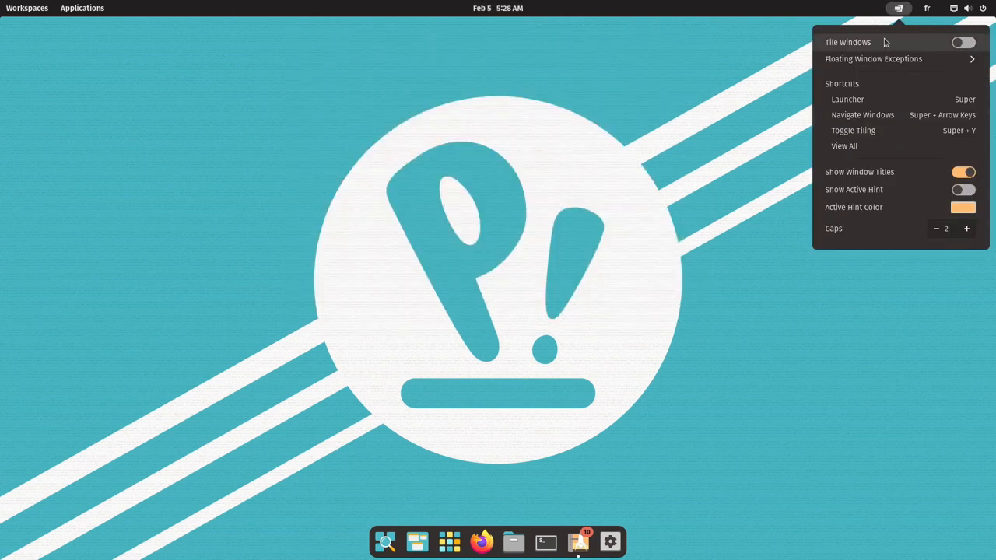